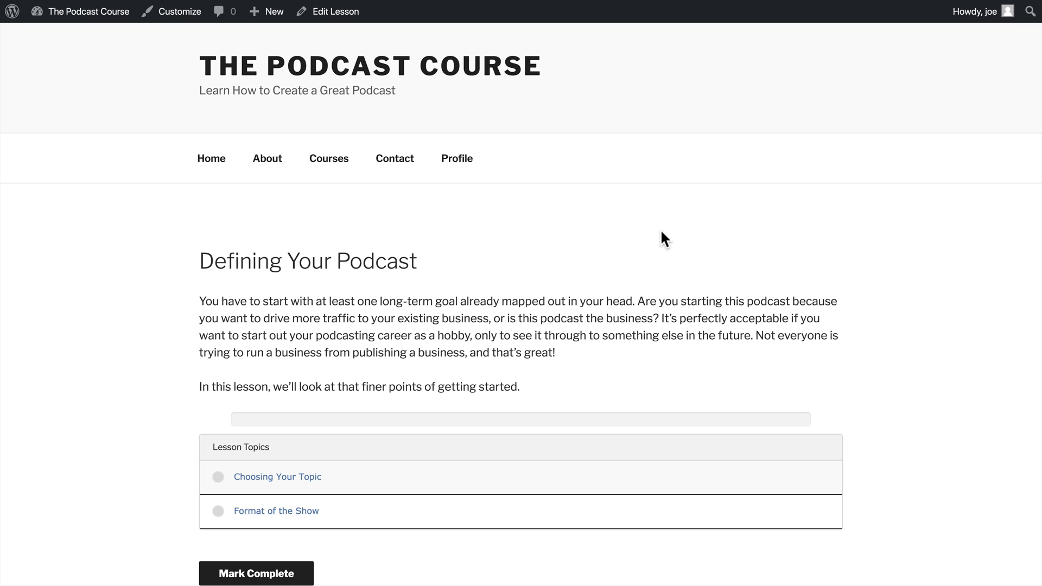
pyautogui.moveTo(653, 235)
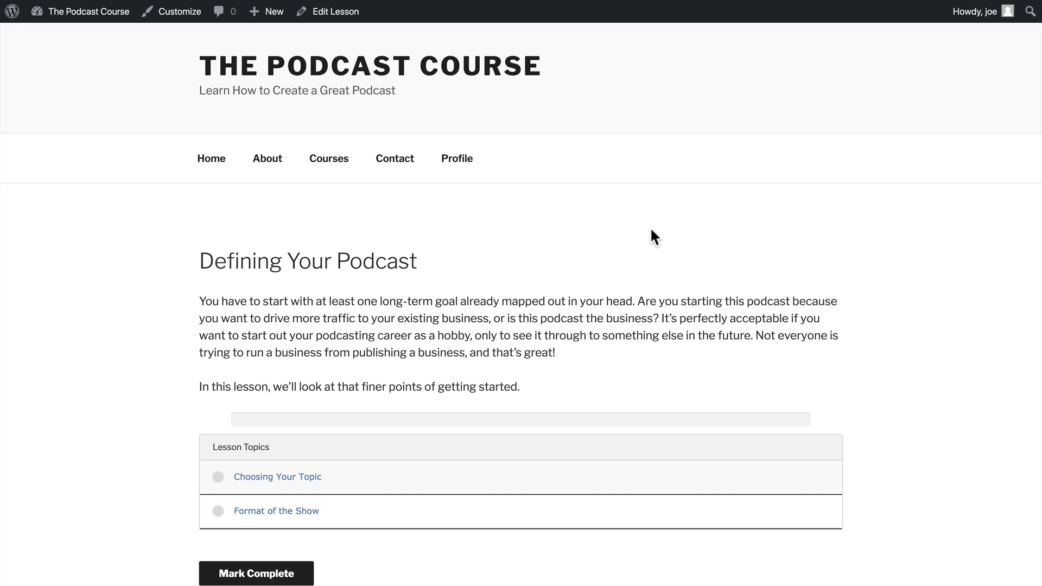
pyautogui.moveTo(55, 143)
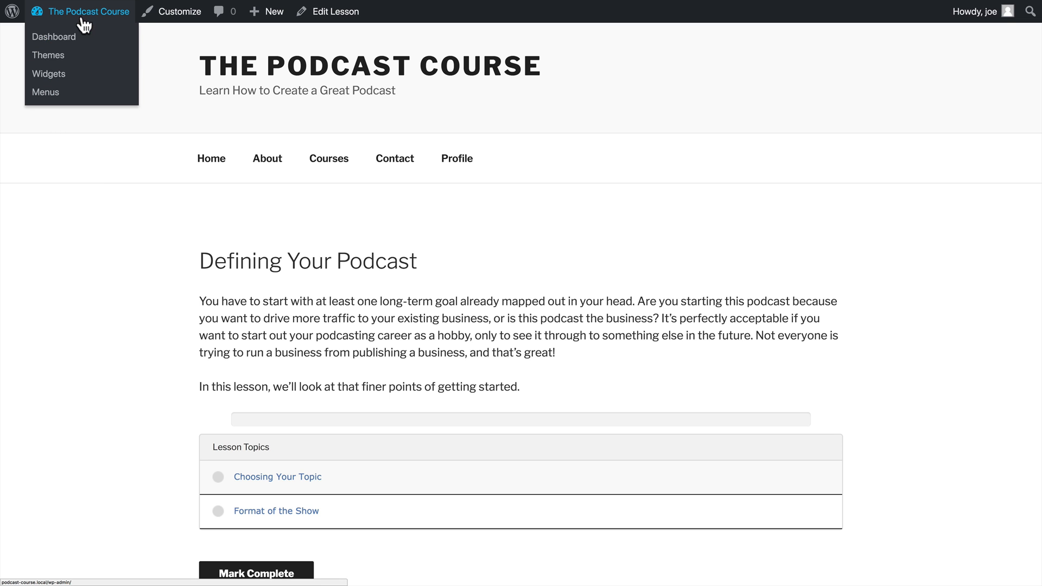
# Go to the admin dashboard and show the LearnDash Topics list.
pyautogui.click(54, 37)
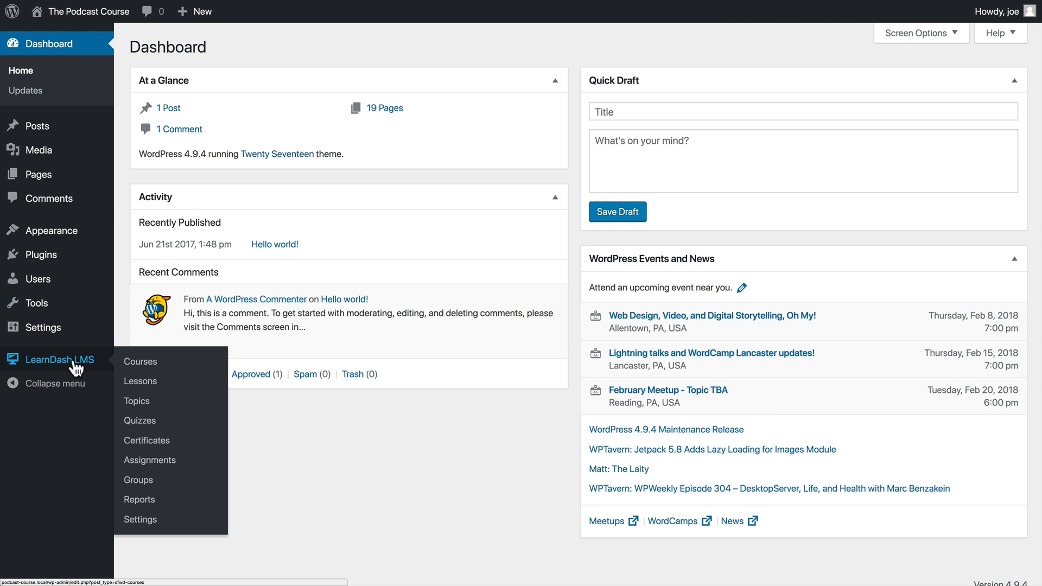
pyautogui.moveTo(137, 402)
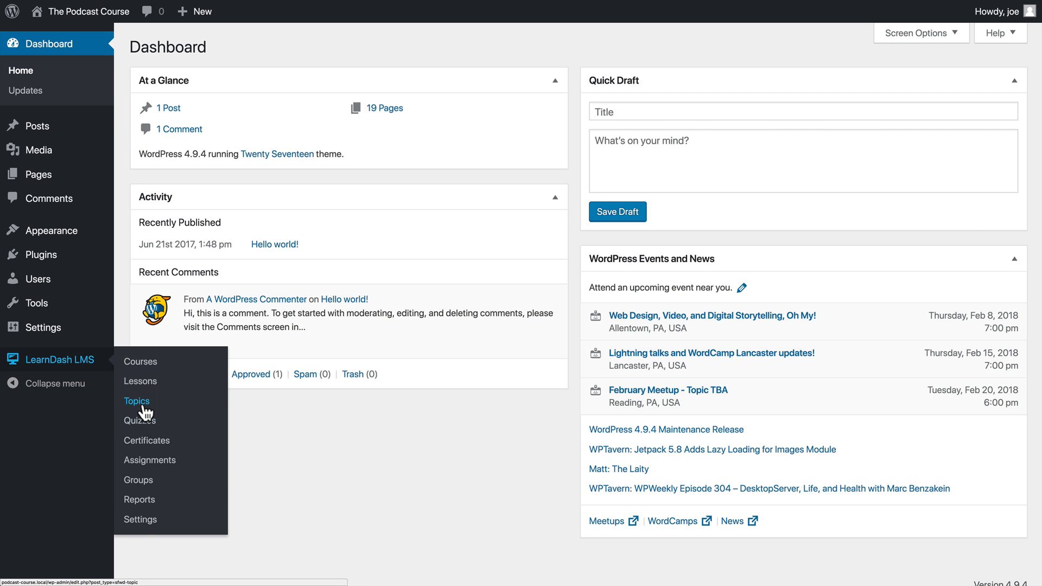
pyautogui.click(137, 401)
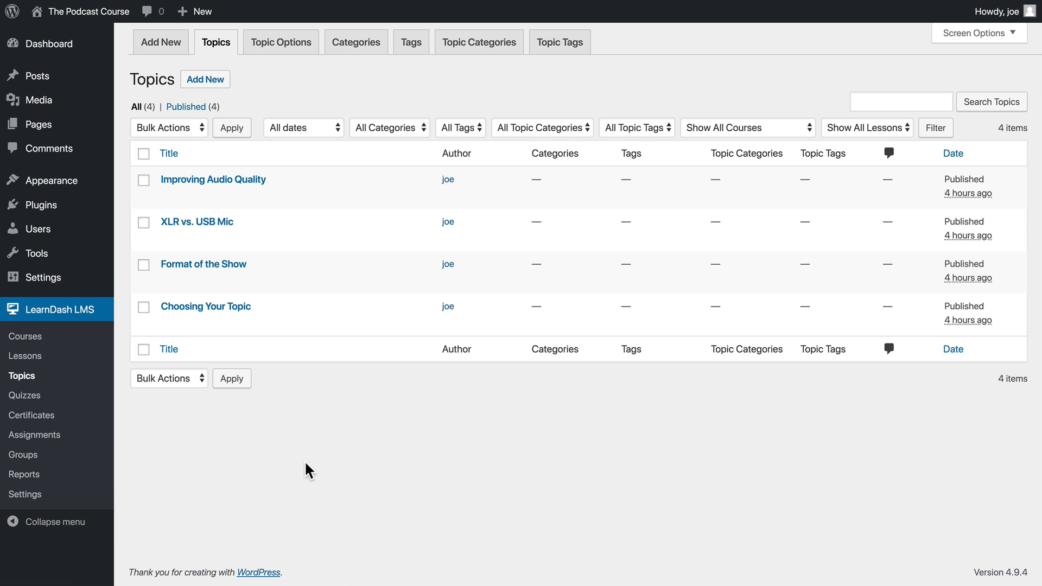
pyautogui.moveTo(307, 52)
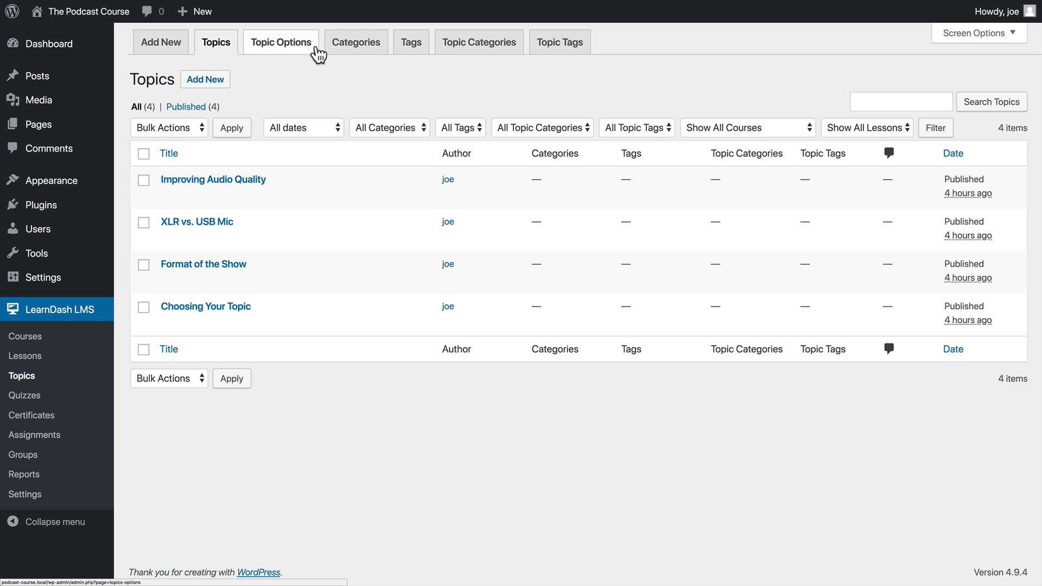
pyautogui.moveTo(541, 57)
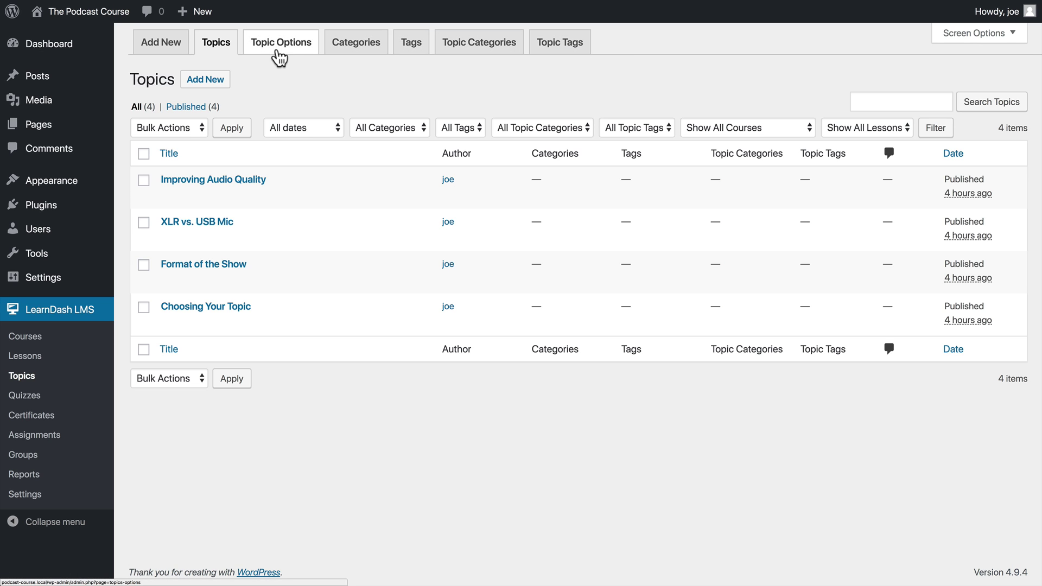
# In Topic Options, disable WordPress post categories and tags, exclude topics from search, and save.
pyautogui.click(281, 42)
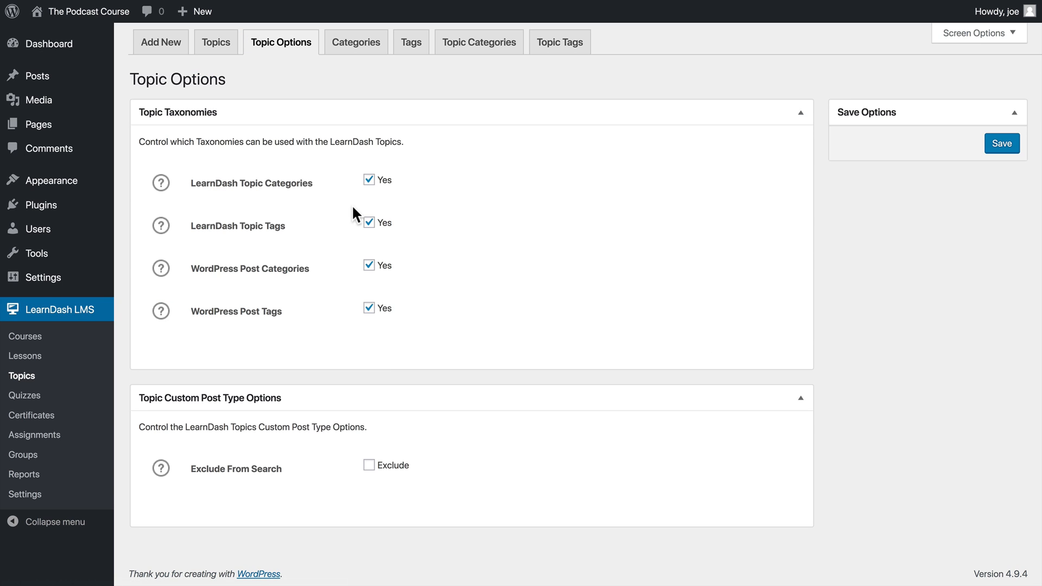
pyautogui.moveTo(202, 255)
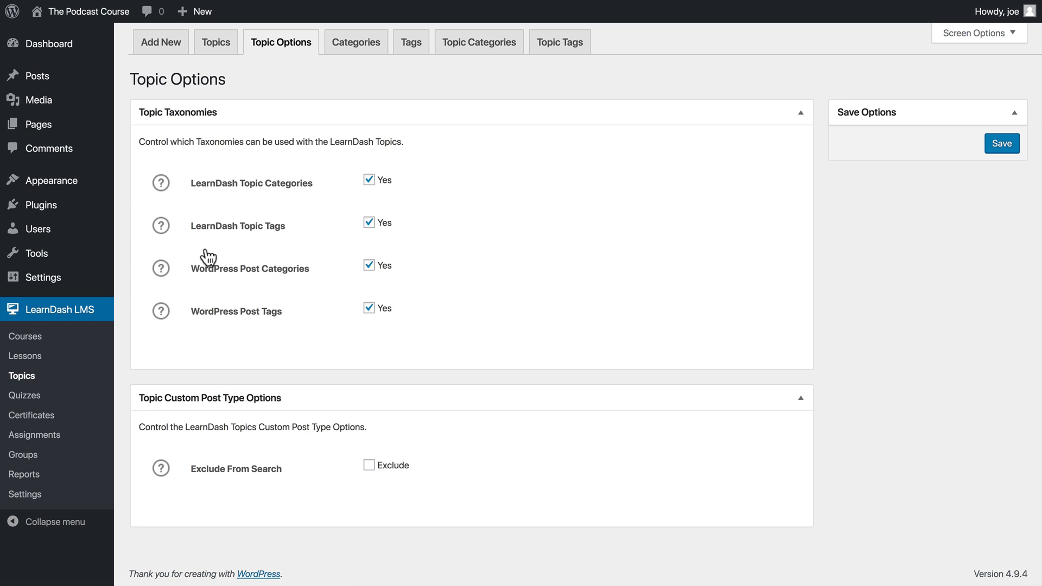
pyautogui.click(368, 265)
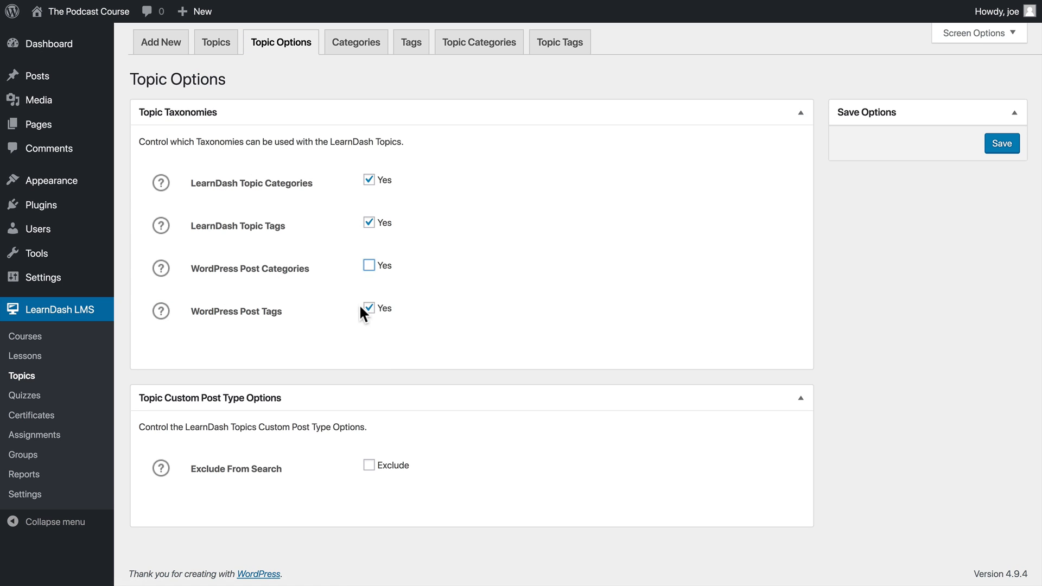
pyautogui.click(368, 309)
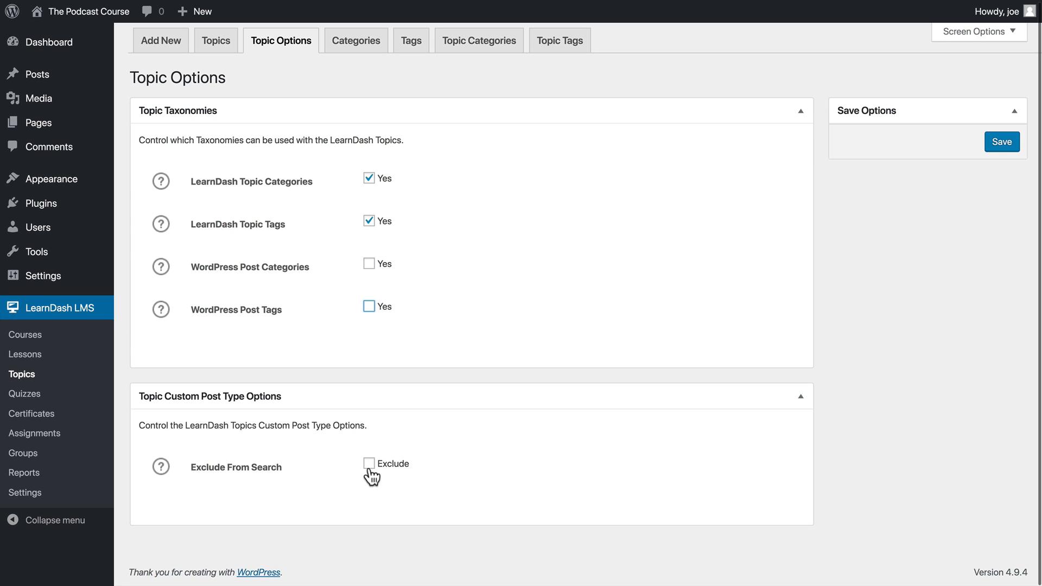
pyautogui.click(369, 463)
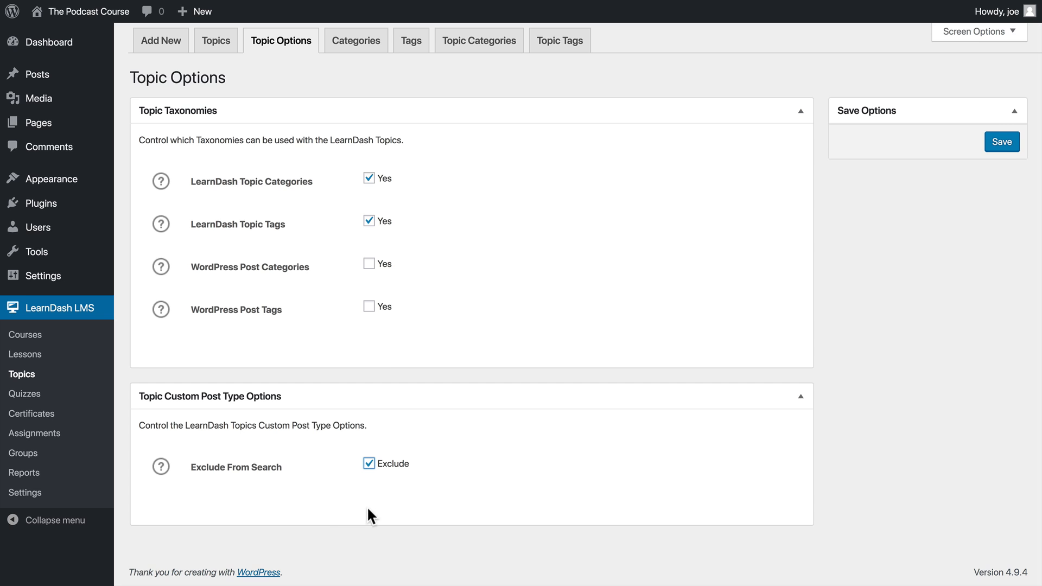
pyautogui.click(1001, 141)
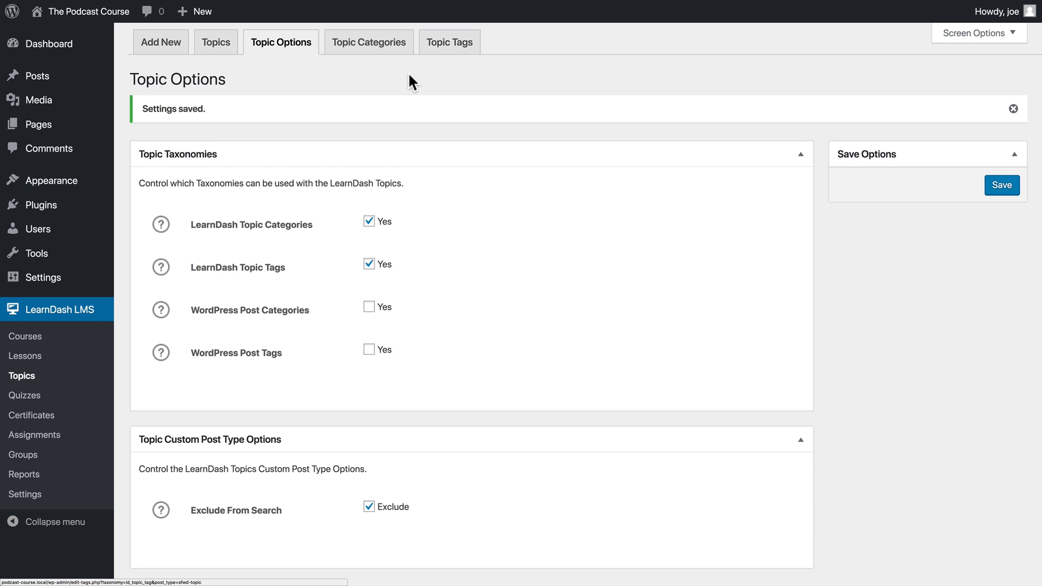
pyautogui.click(1013, 107)
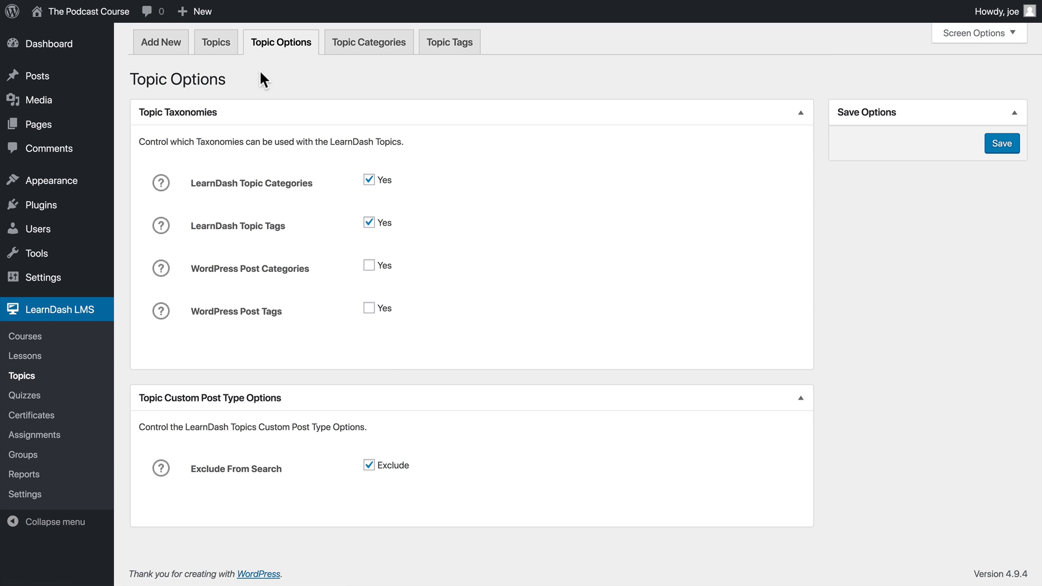
# Edit 'Choosing Your Topic' and switch its associated course to 'Creating Your Own Podcast'.
pyautogui.click(216, 41)
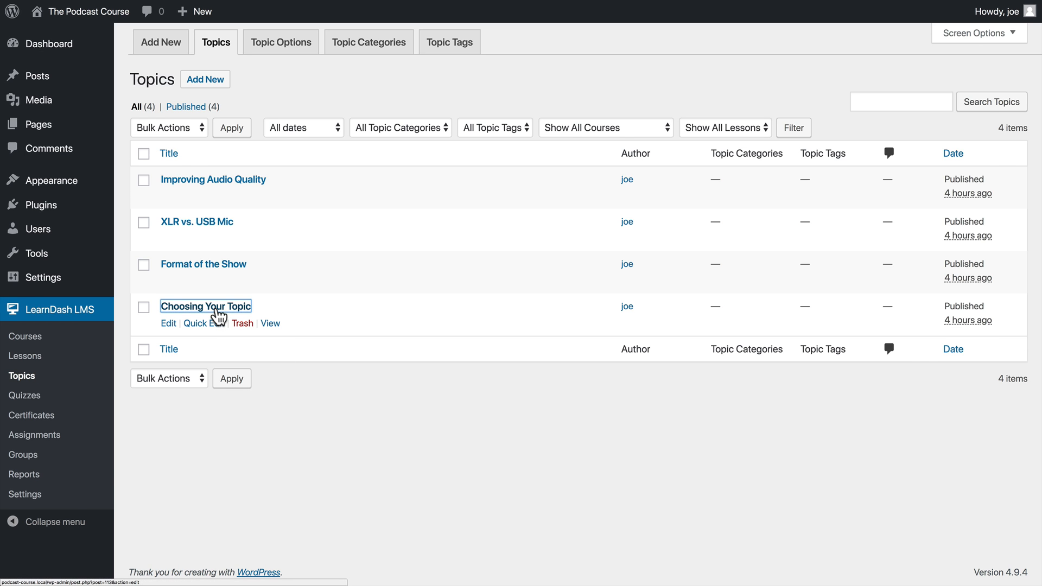
pyautogui.click(206, 306)
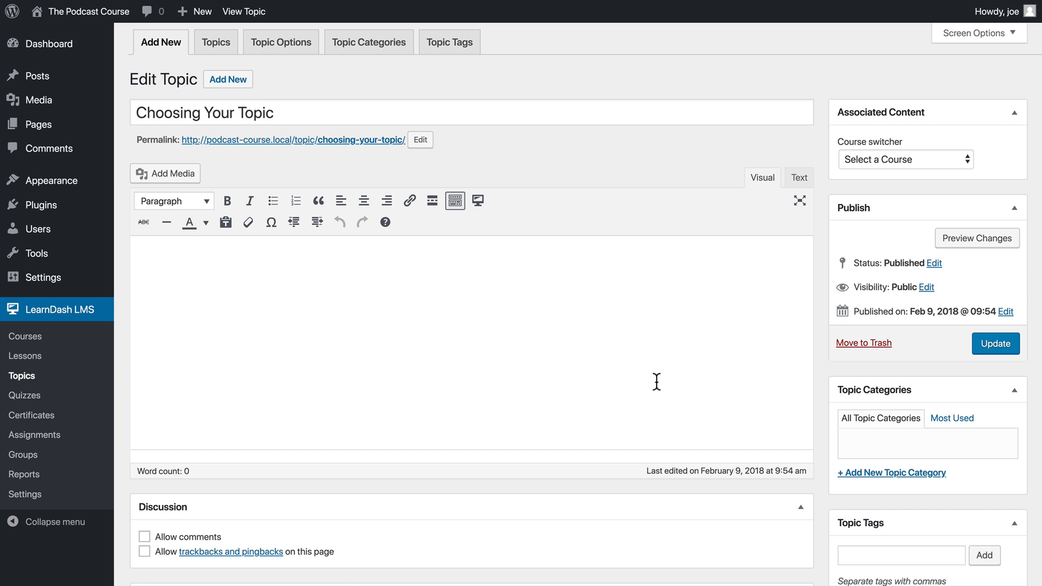
pyautogui.moveTo(363, 222)
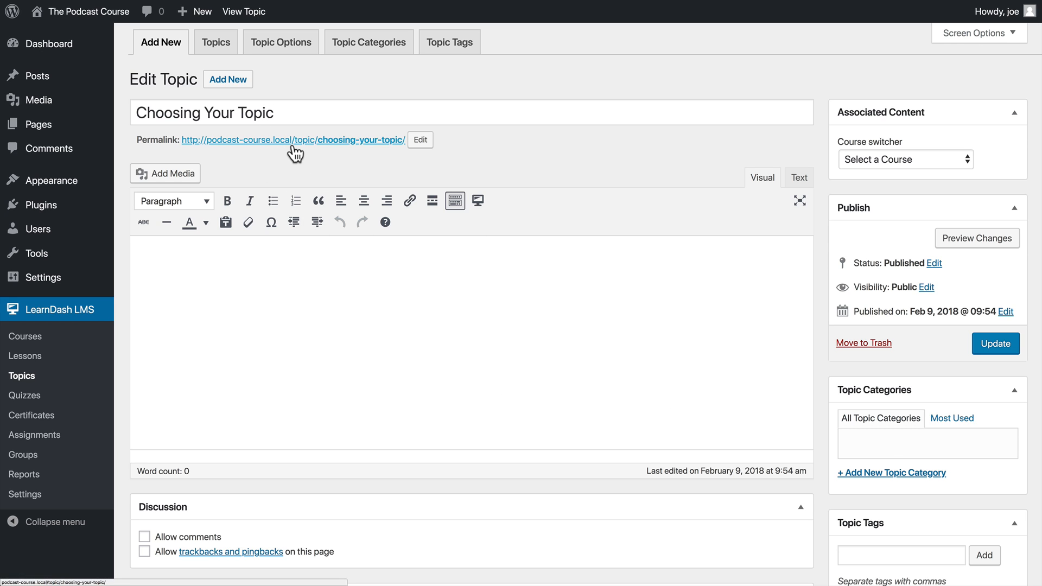
pyautogui.moveTo(846, 202)
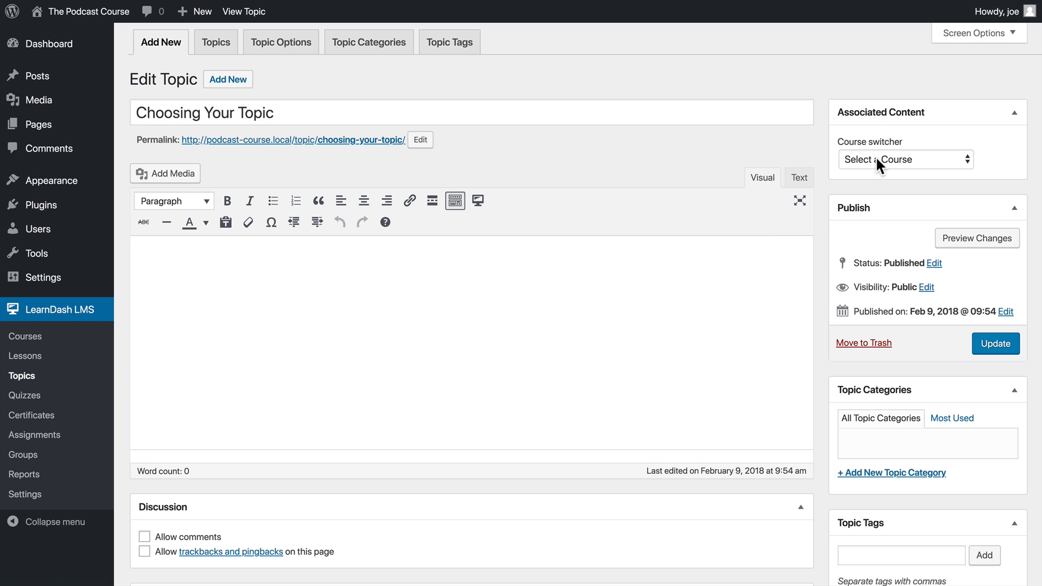
pyautogui.click(905, 159)
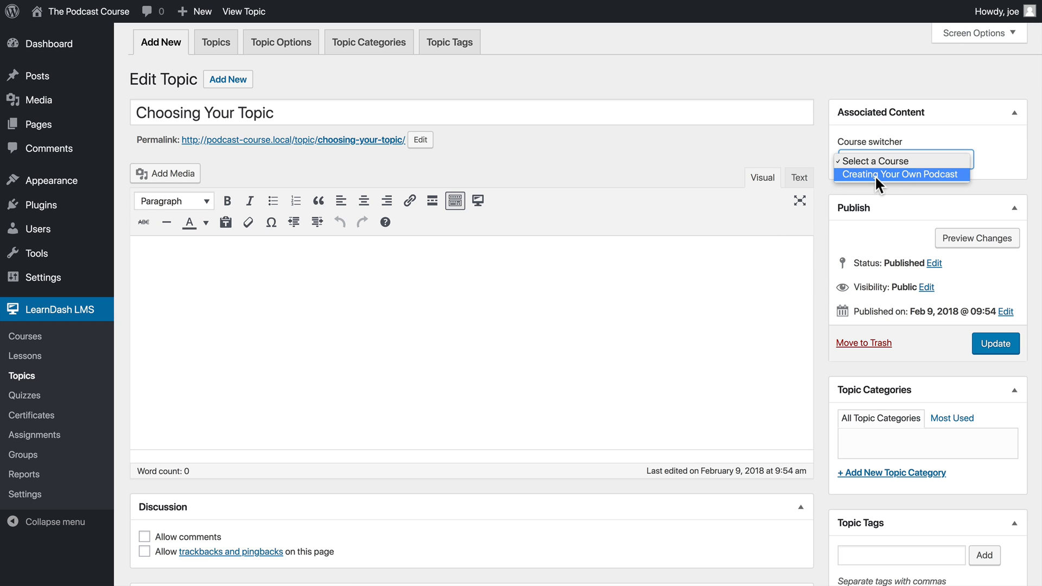
pyautogui.click(901, 174)
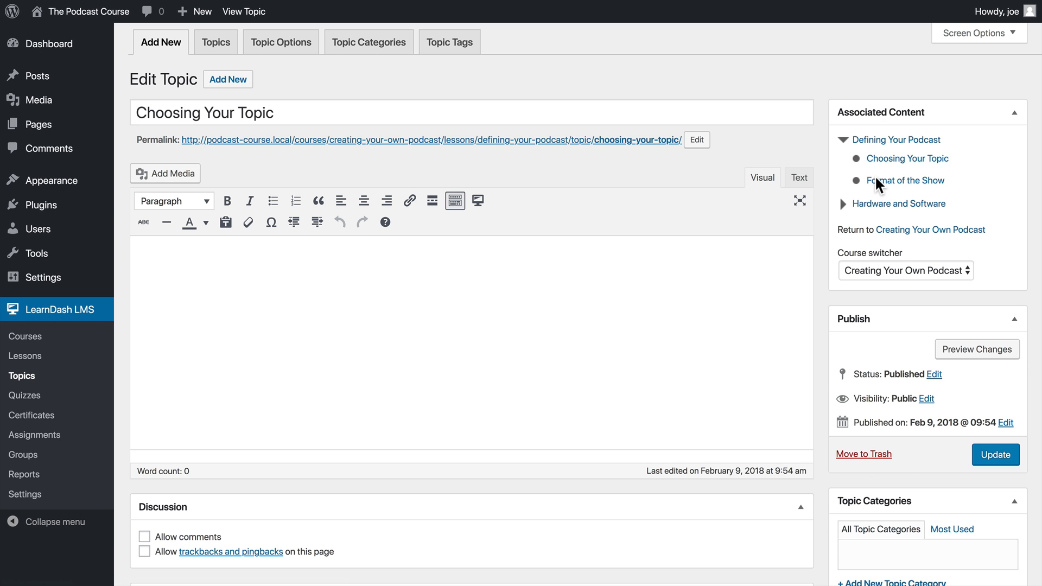
# Scroll down the edit screen past the two pasted paragraphs of topic text.
pyautogui.scroll(-3)
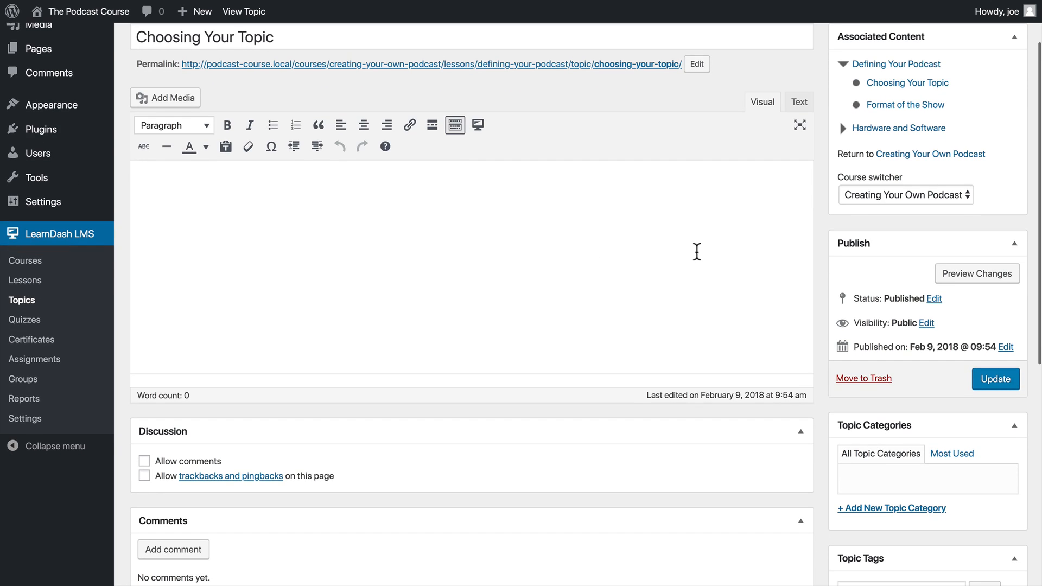
pyautogui.moveTo(365, 224)
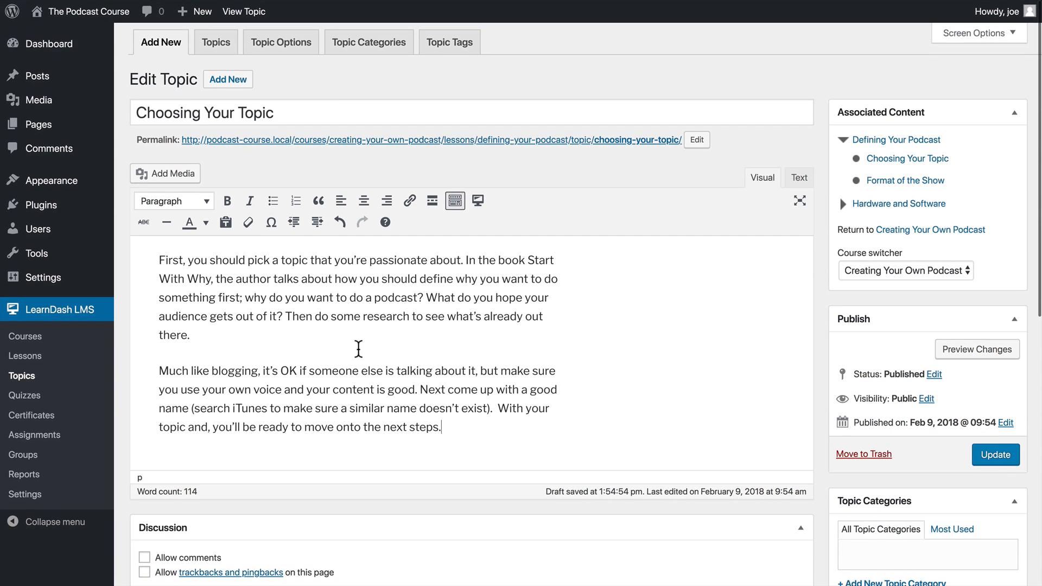
pyautogui.scroll(-3)
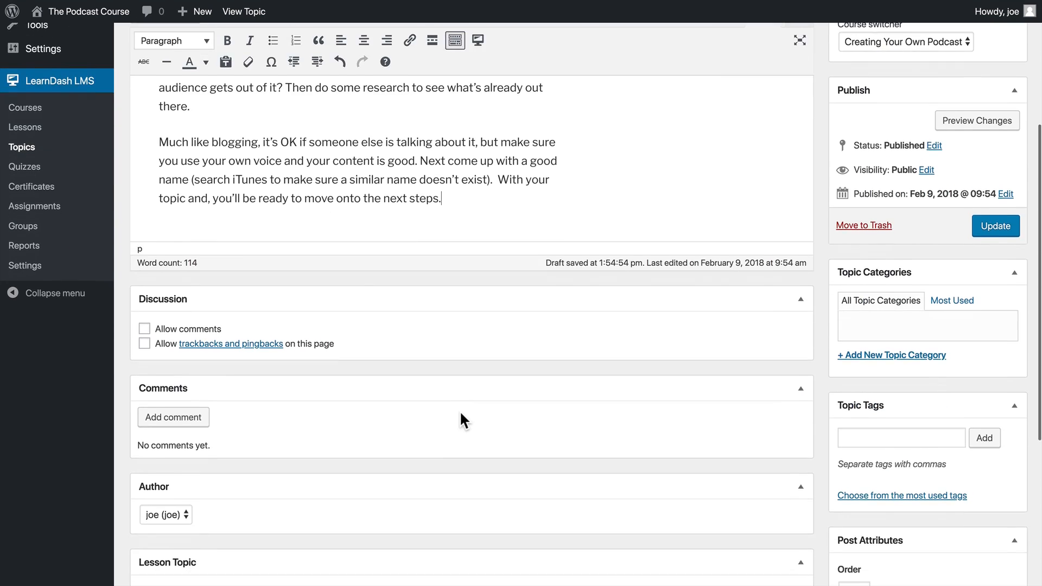
# Enable Video Progression in the Lesson Topic settings box.
pyautogui.scroll(-3)
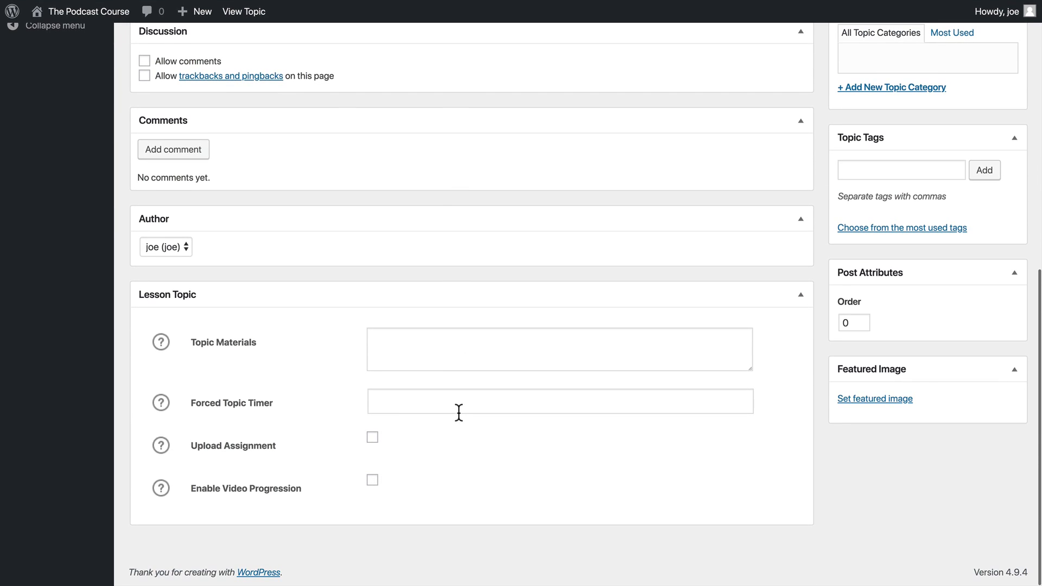
pyautogui.moveTo(317, 357)
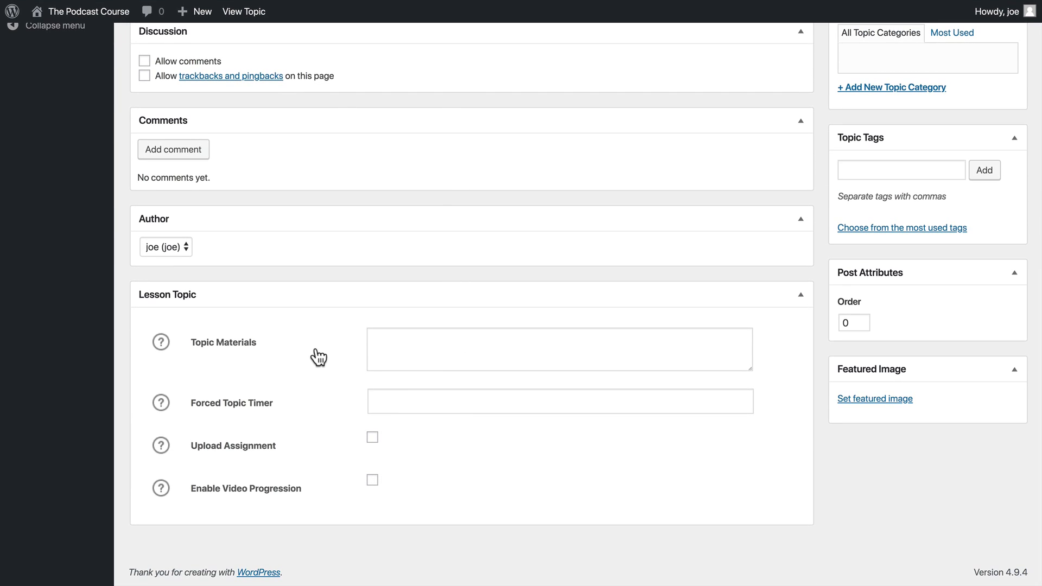
pyautogui.moveTo(329, 401)
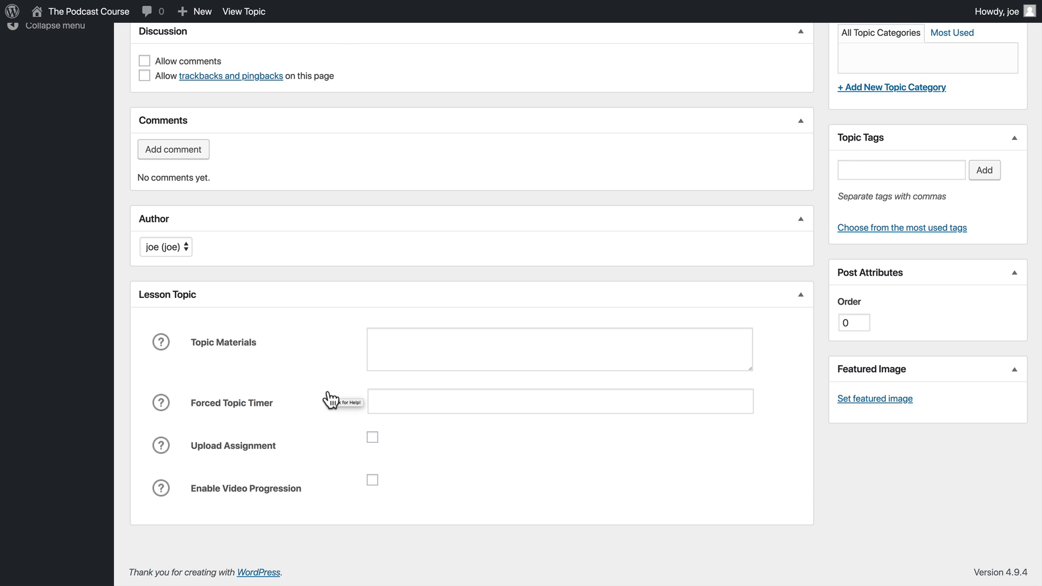
pyautogui.moveTo(289, 458)
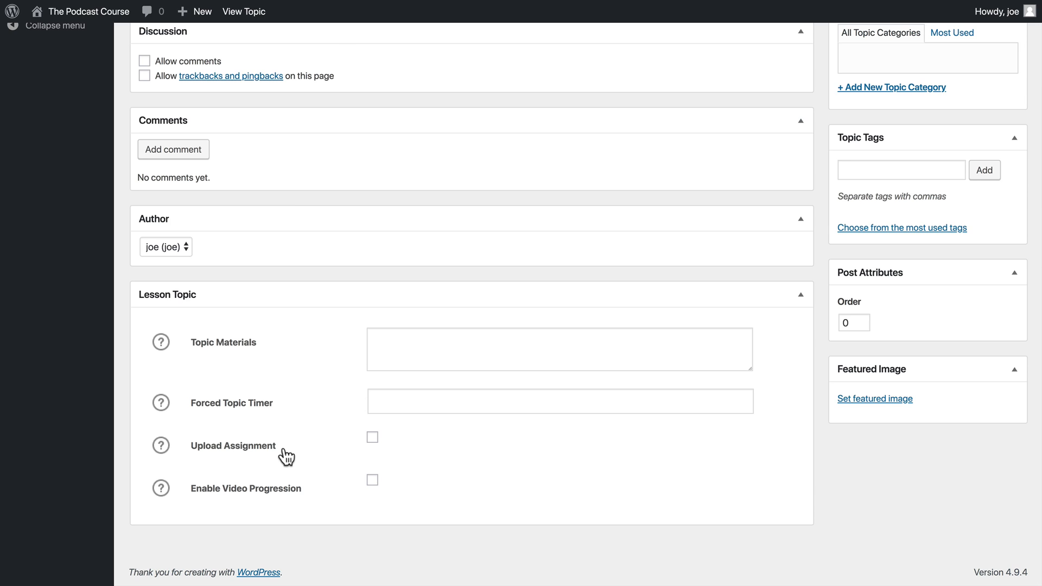
pyautogui.moveTo(464, 496)
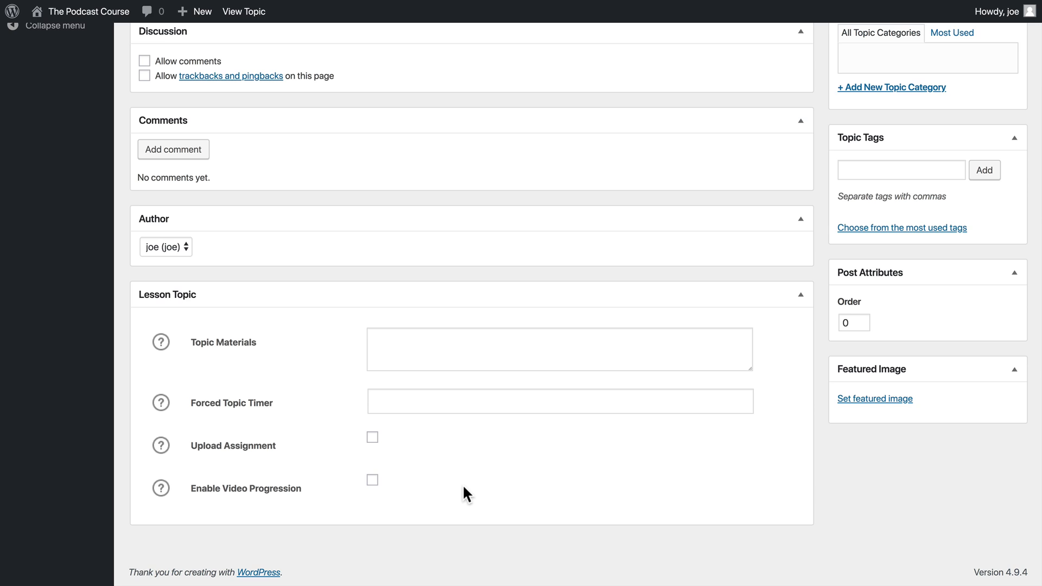
pyautogui.moveTo(410, 512)
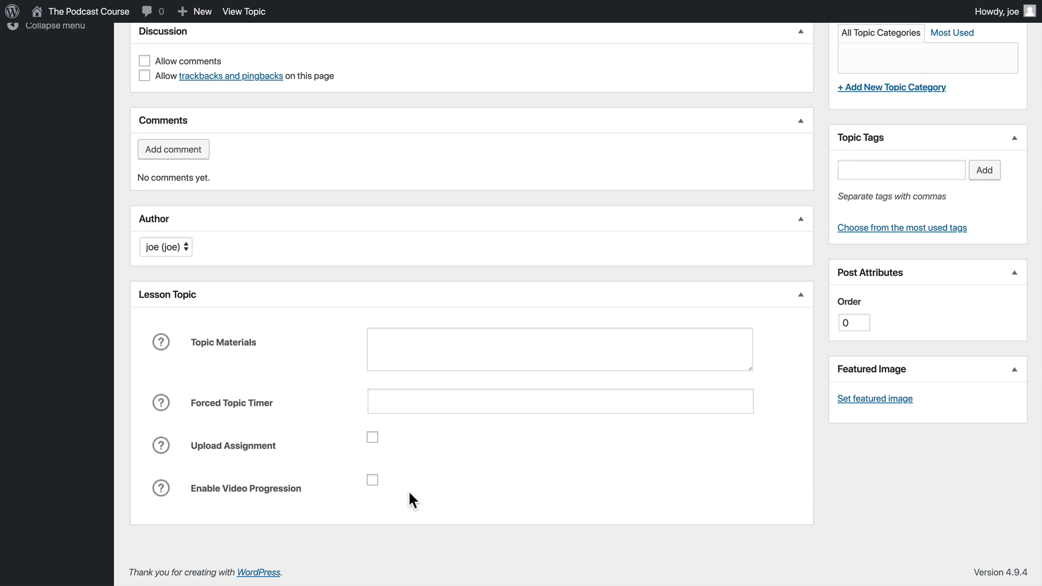
pyautogui.moveTo(401, 513)
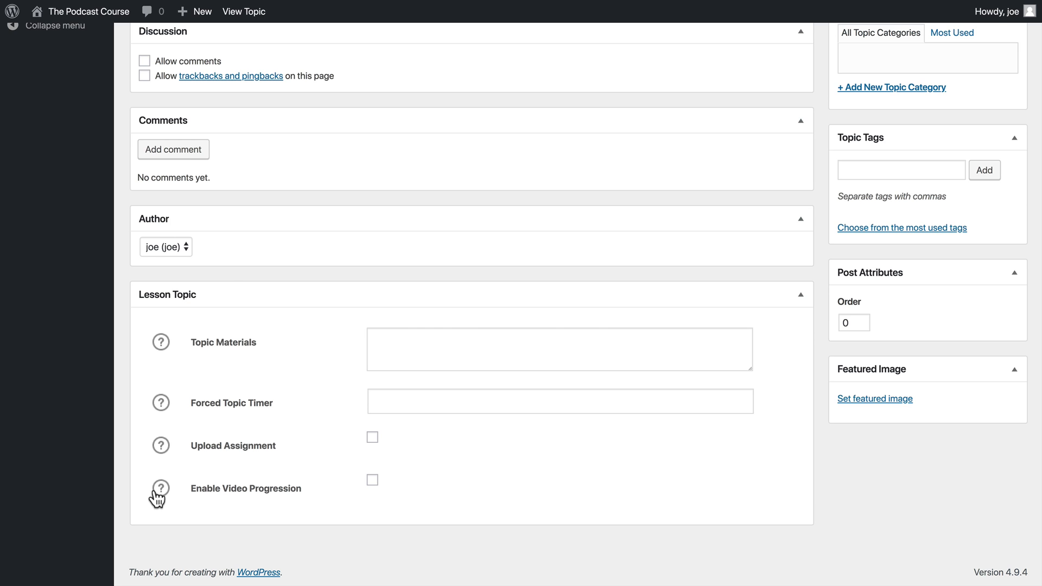
pyautogui.click(371, 480)
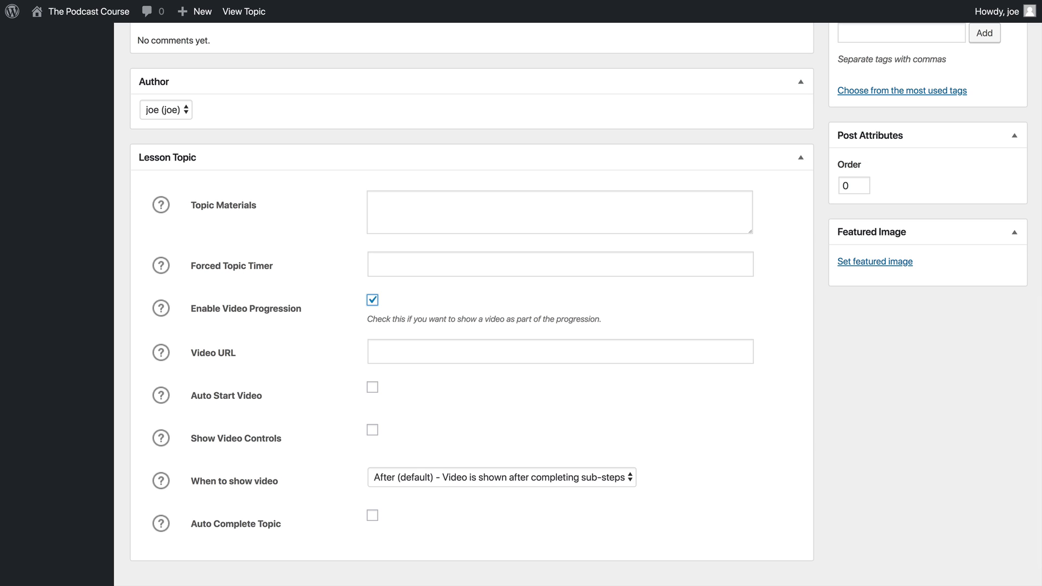
pyautogui.moveTo(167, 359)
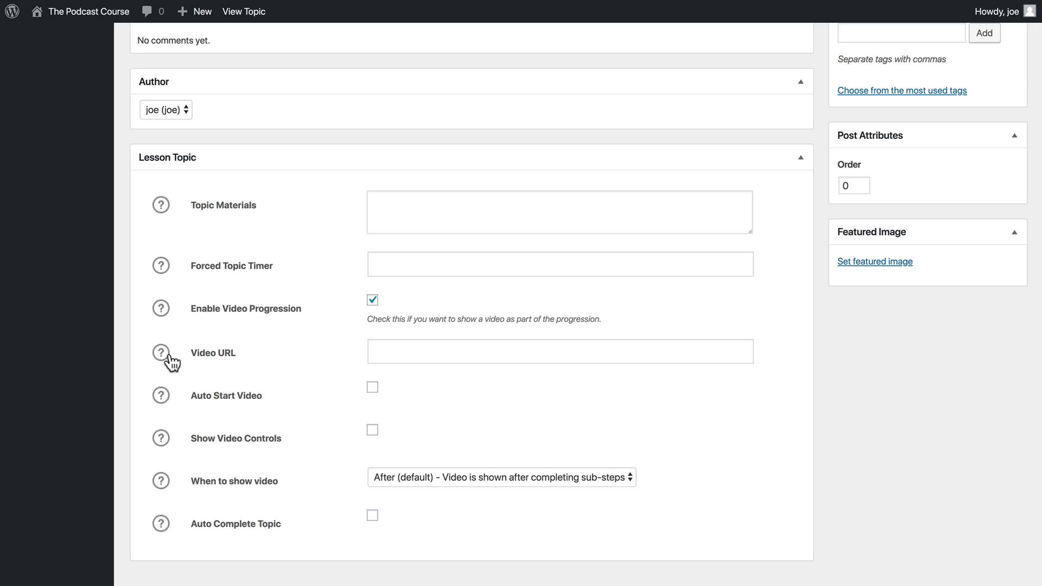
pyautogui.click(161, 353)
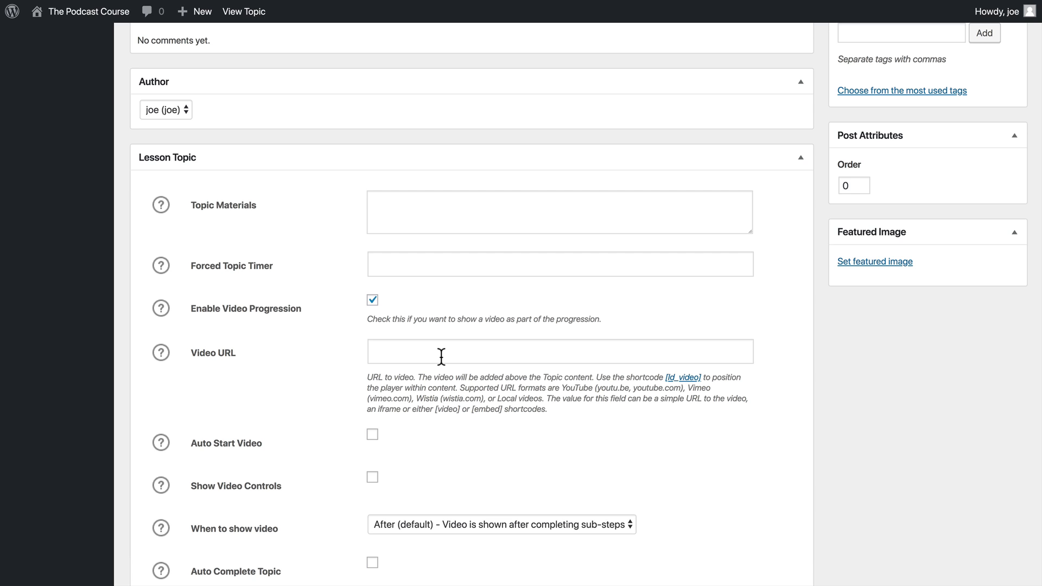
pyautogui.moveTo(432, 443)
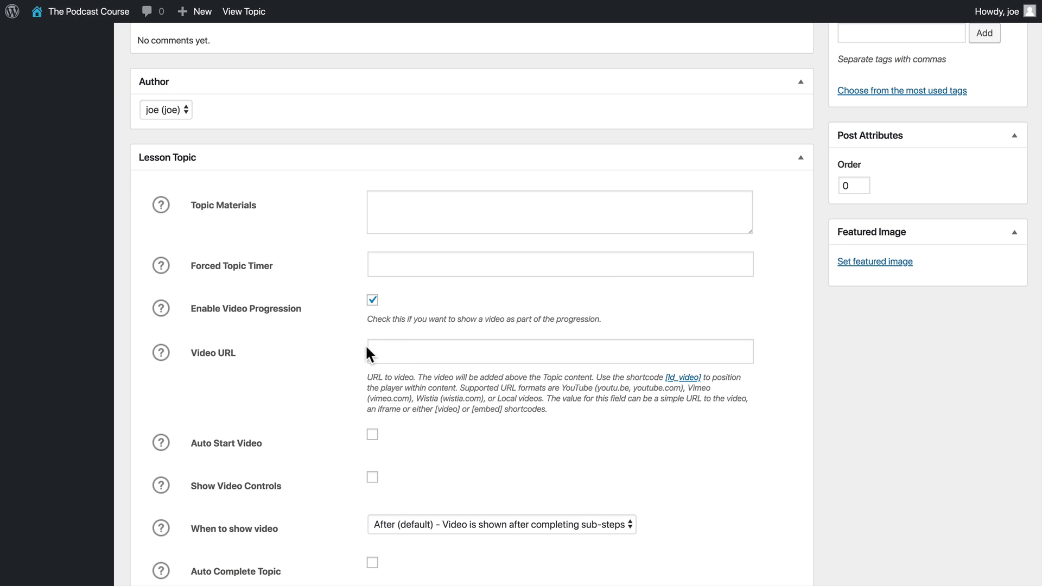
pyautogui.write('https://www.youtube.com/watch?v=9ziRDxGXgYs')
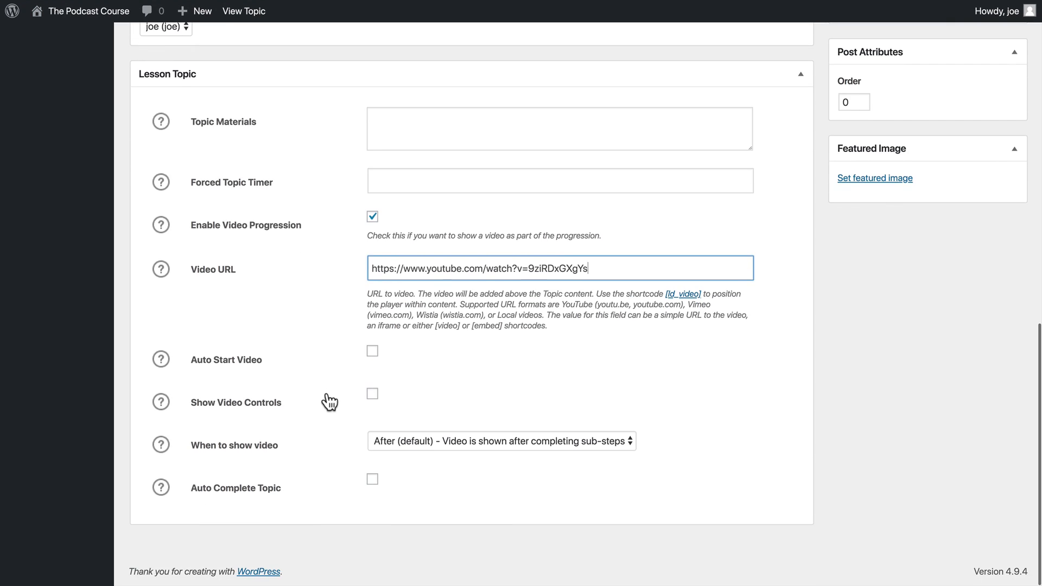
pyautogui.moveTo(189, 382)
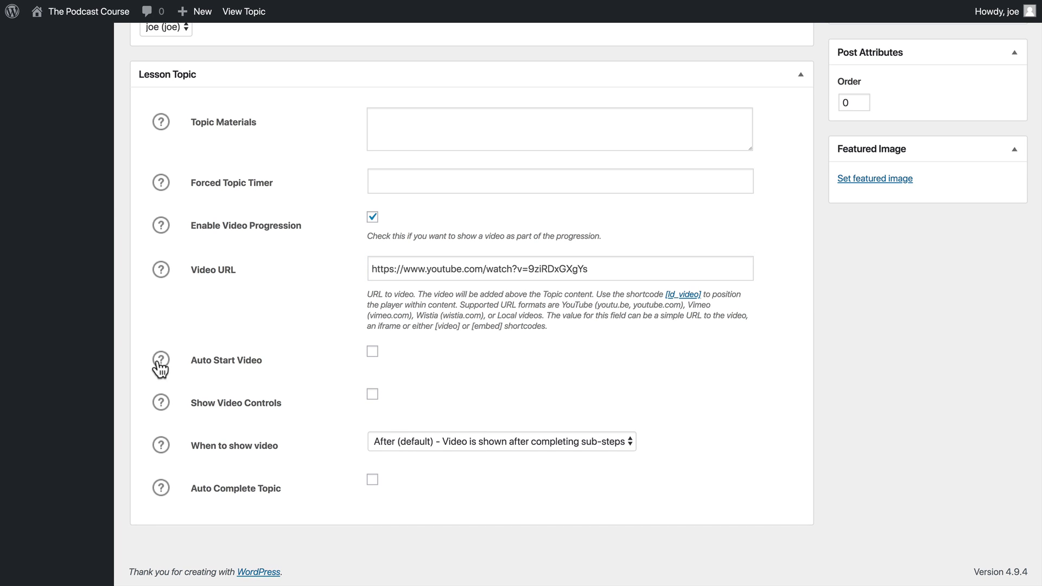
pyautogui.moveTo(165, 411)
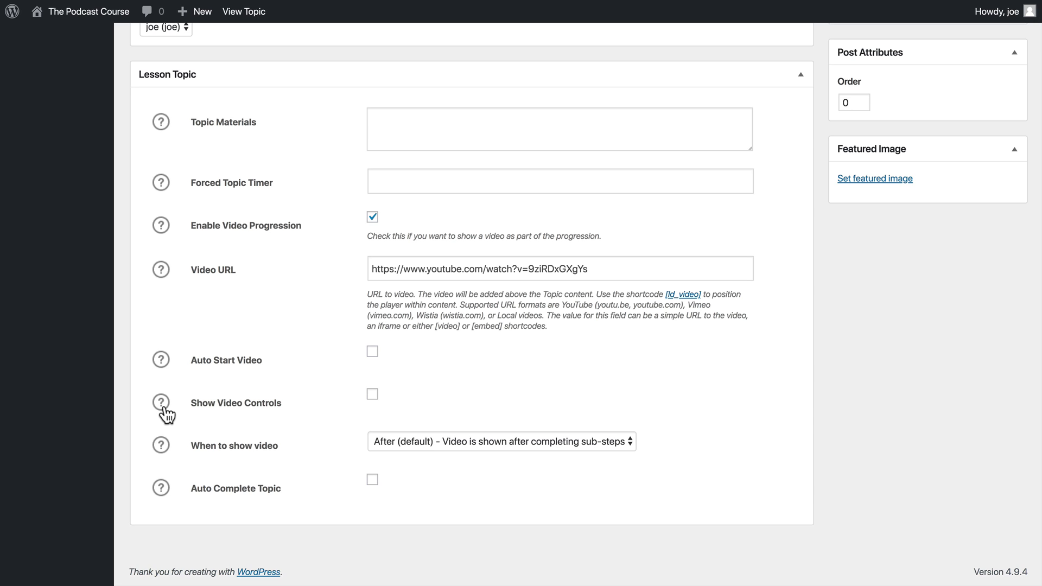
pyautogui.click(160, 402)
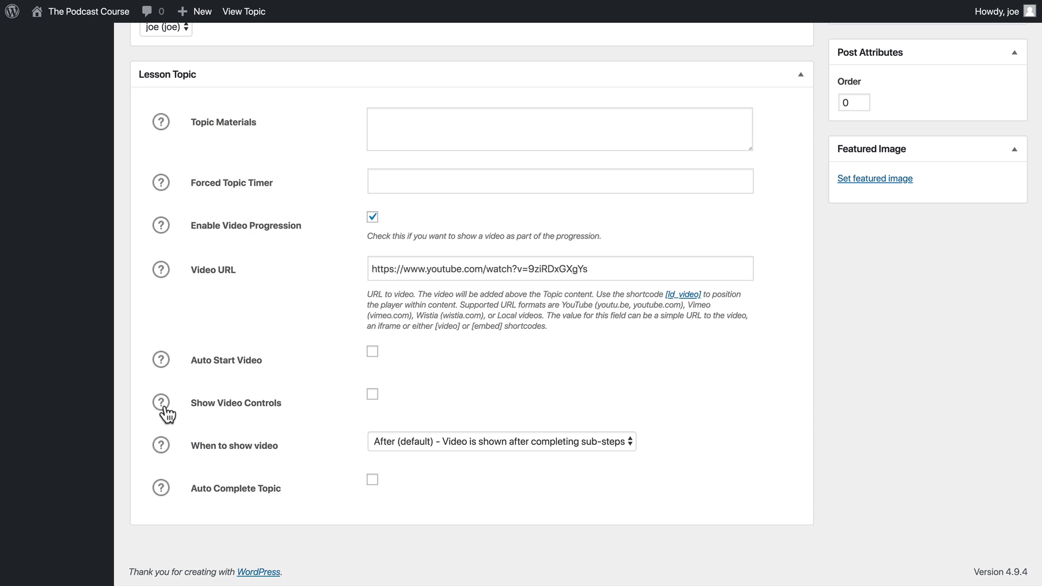
# Set 'When to show video' to 'Before - Video is shown before completing sub-steps'.
pyautogui.click(501, 442)
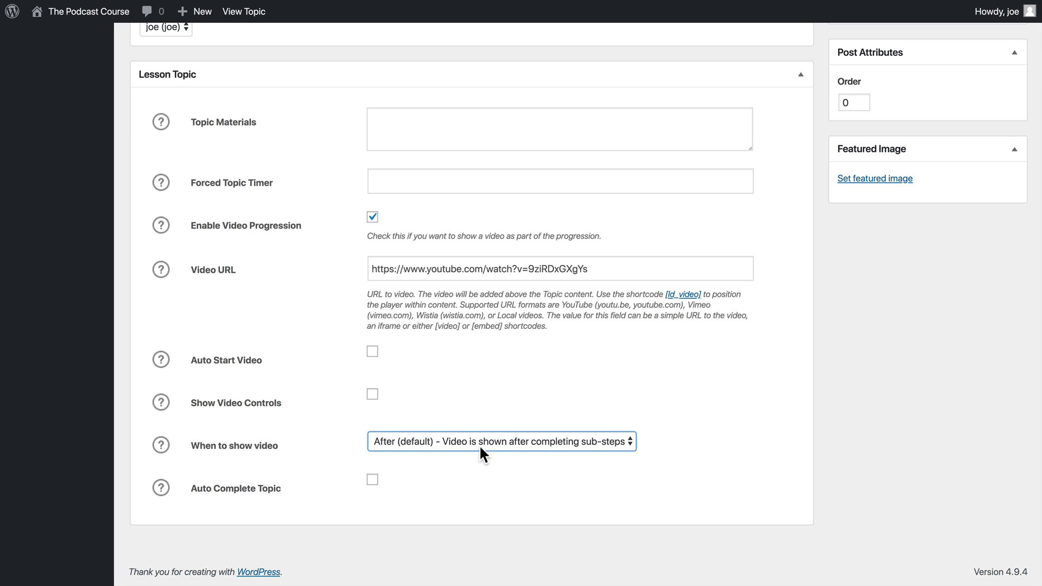
pyautogui.click(501, 442)
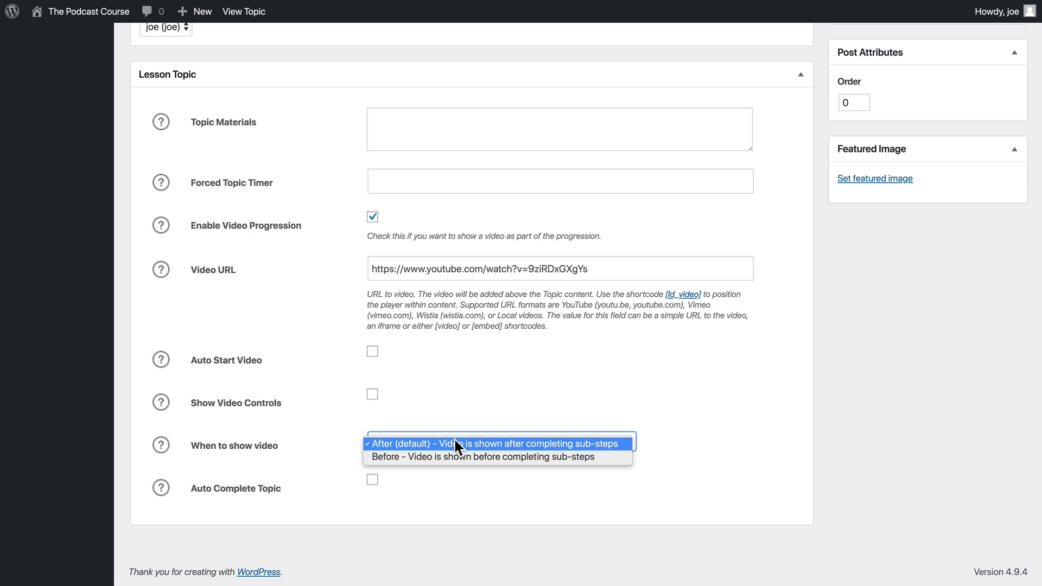
pyautogui.moveTo(482, 463)
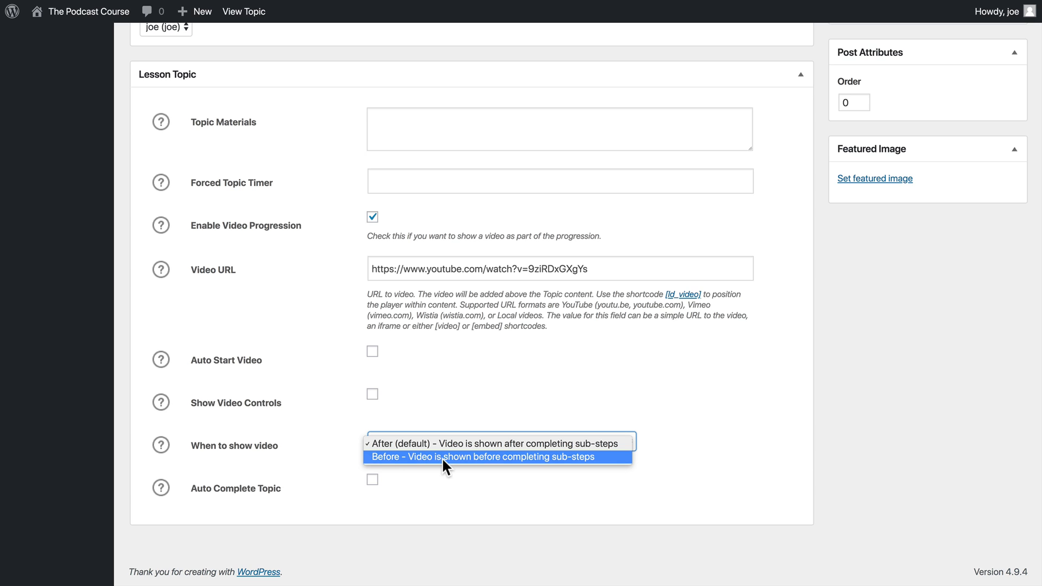
pyautogui.moveTo(447, 469)
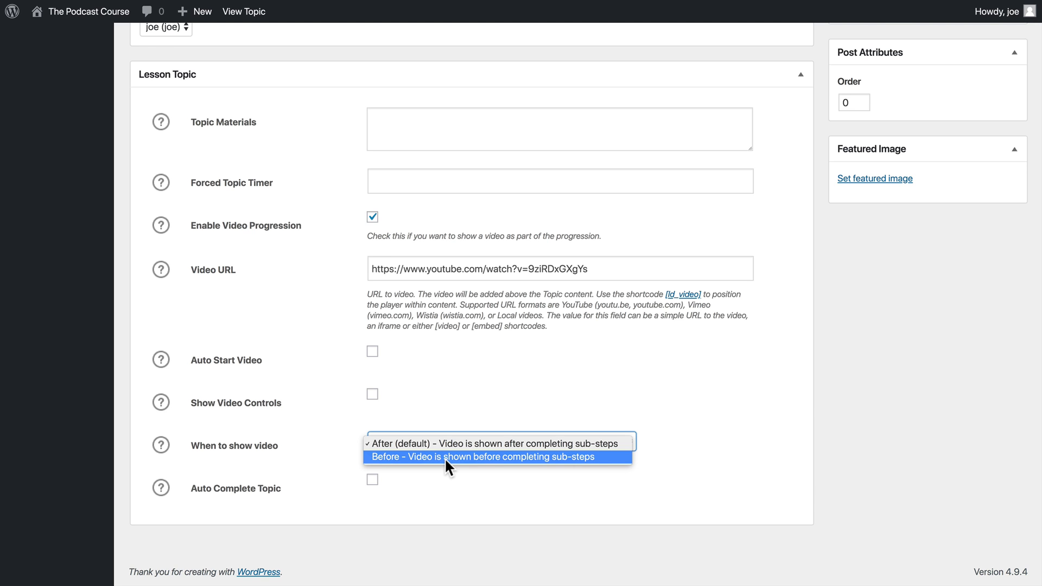
pyautogui.click(485, 457)
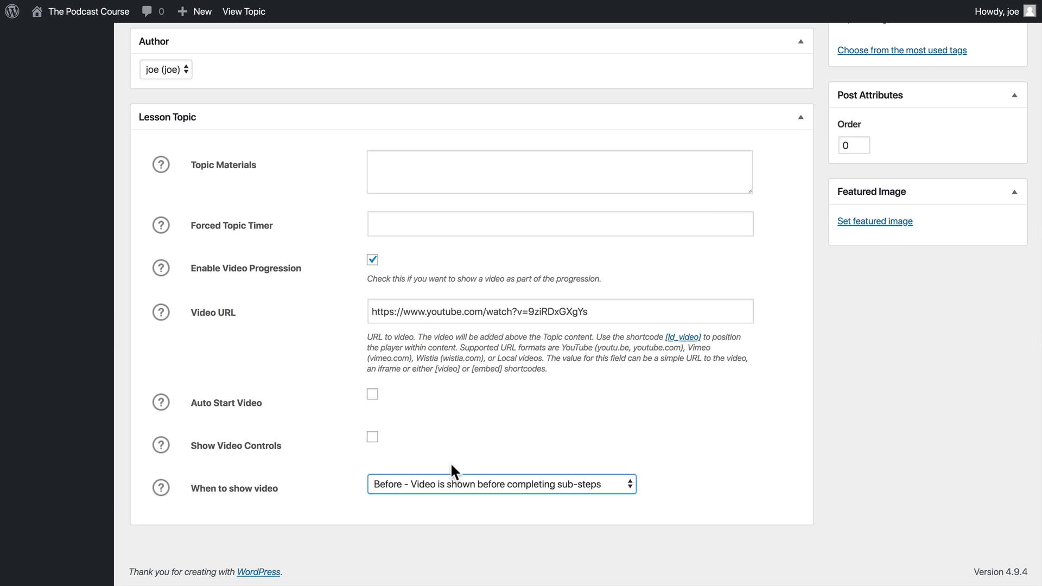
pyautogui.click(501, 485)
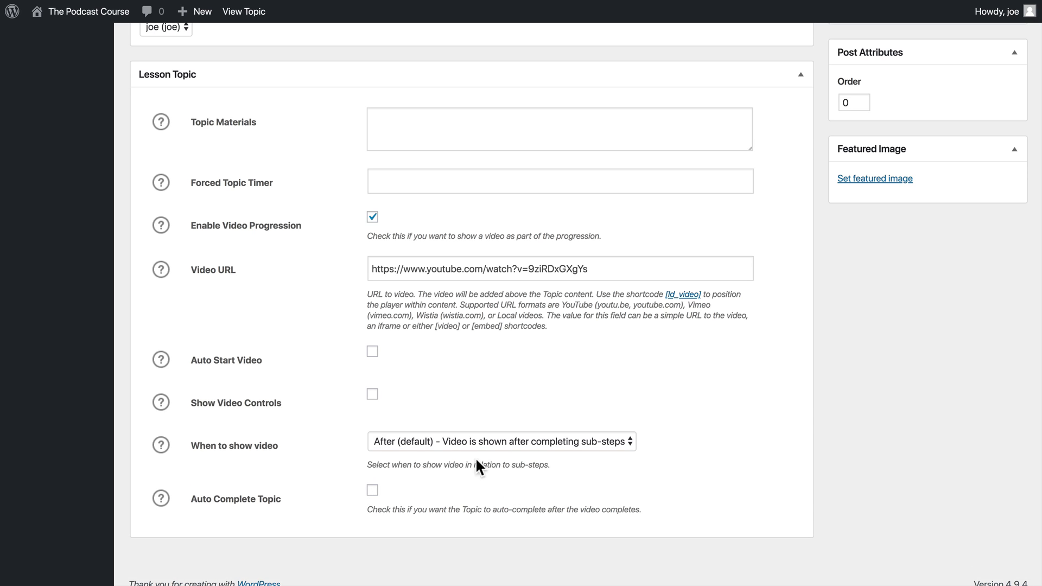
pyautogui.moveTo(526, 450)
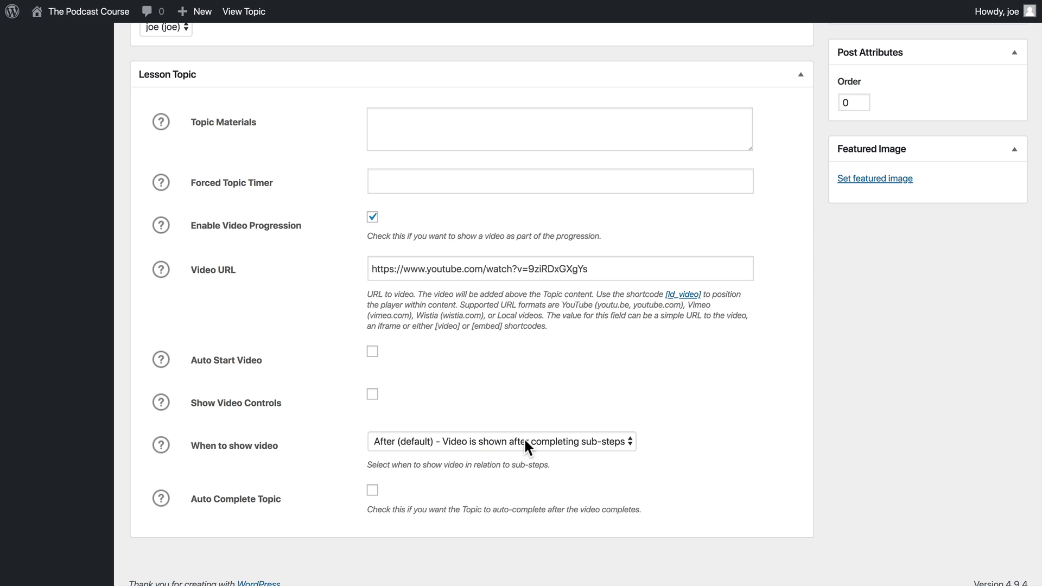
pyautogui.click(501, 441)
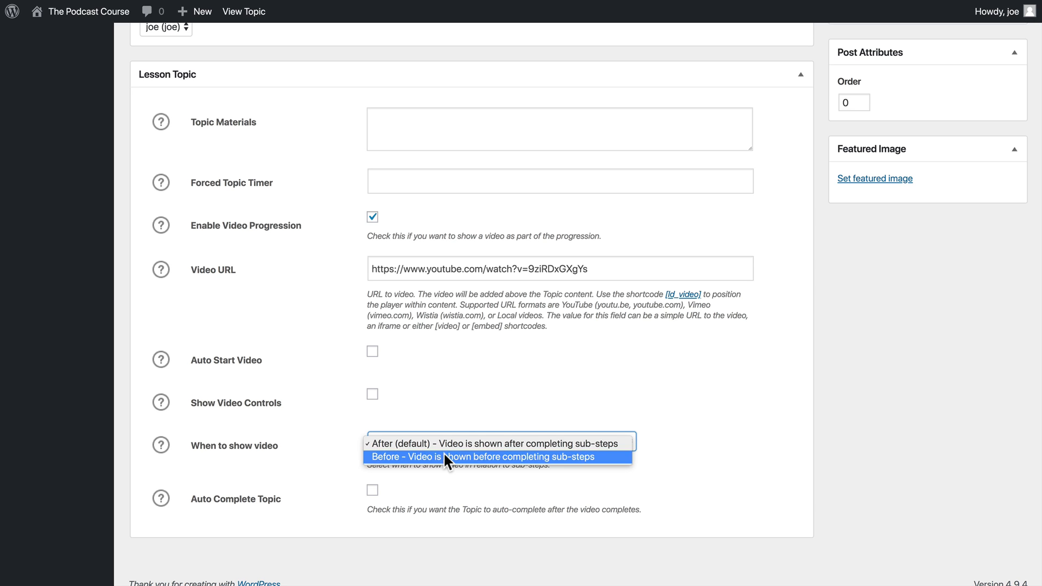
pyautogui.click(484, 457)
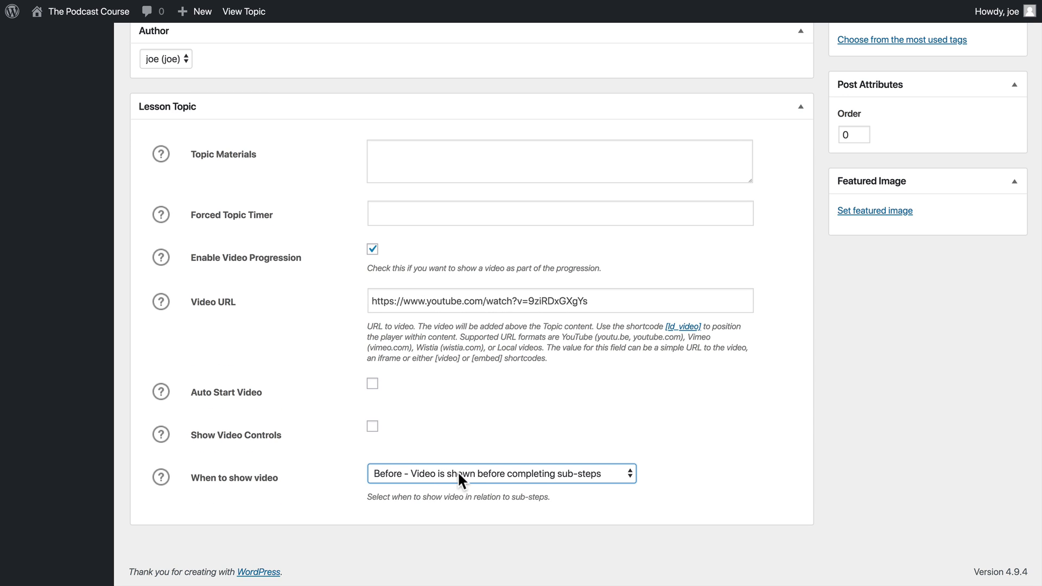
pyautogui.moveTo(511, 467)
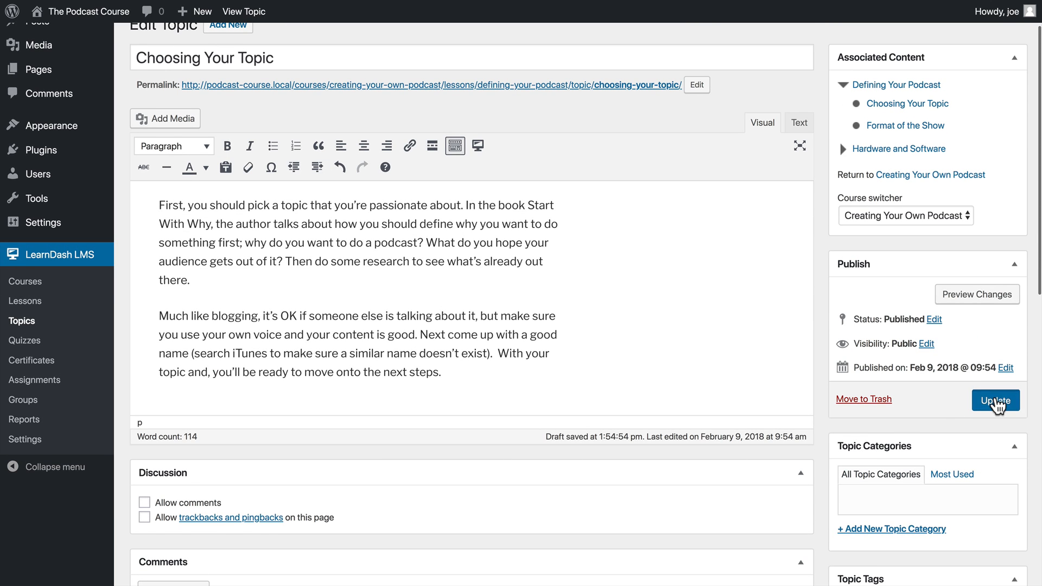
# Update the topic and view it on the front end with the YouTube video above the text.
pyautogui.click(995, 400)
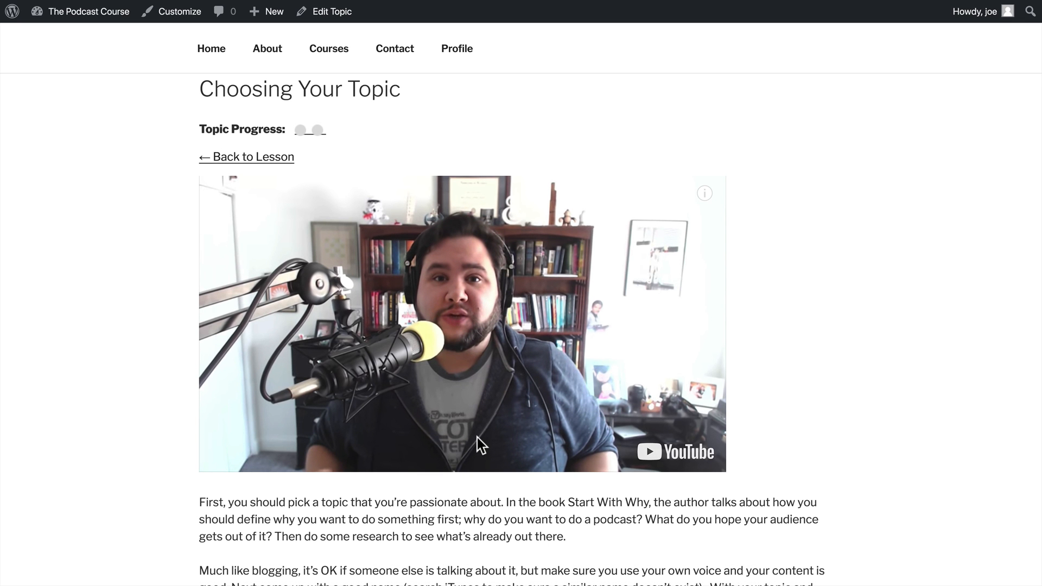
pyautogui.moveTo(282, 483)
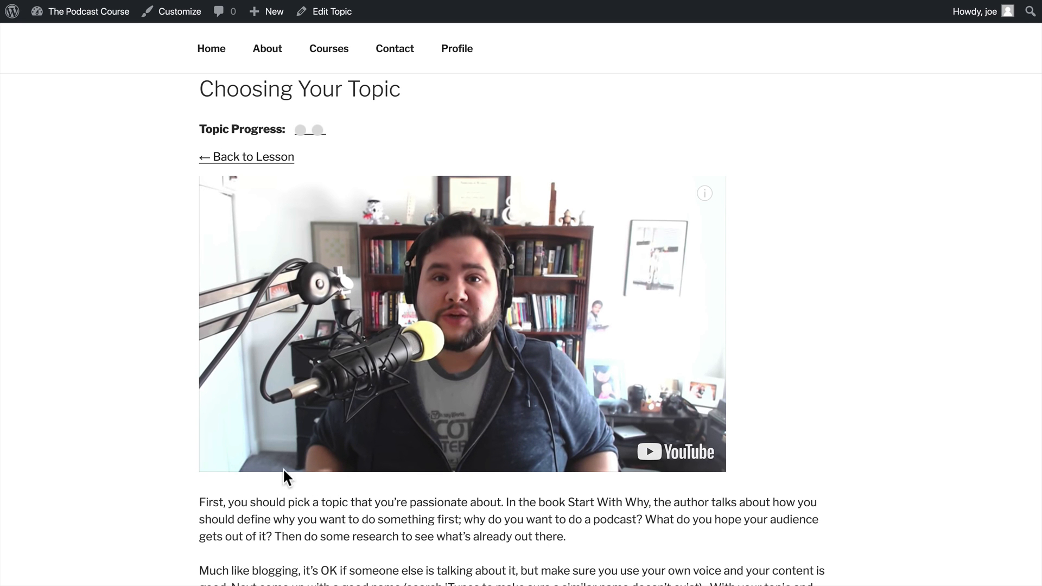
pyautogui.moveTo(127, 484)
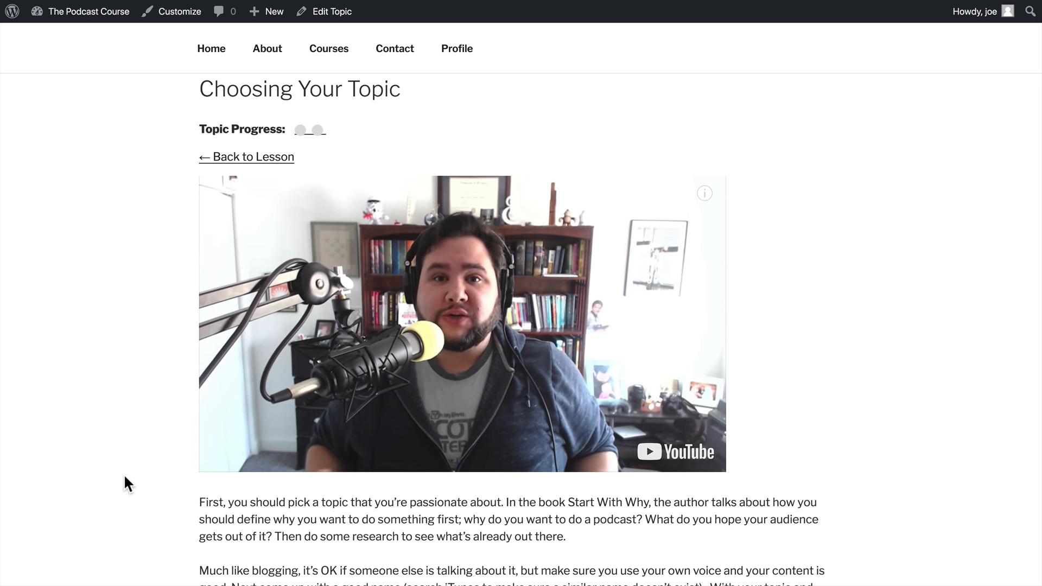
pyautogui.scroll(-3)
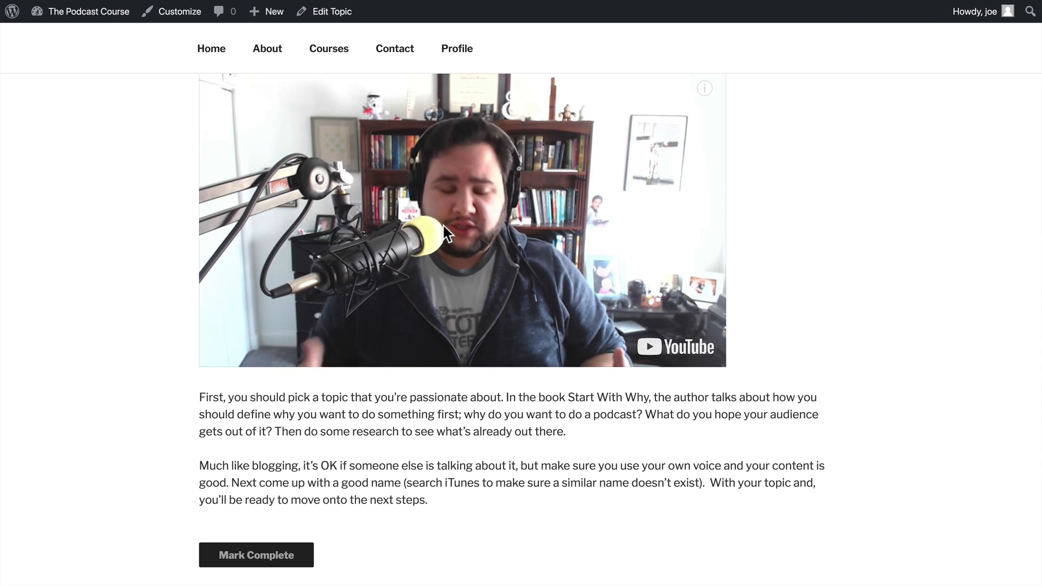
# Mark 'Choosing Your Topic' complete, advancing to the 'Format of the Show' topic.
pyautogui.scroll(-3)
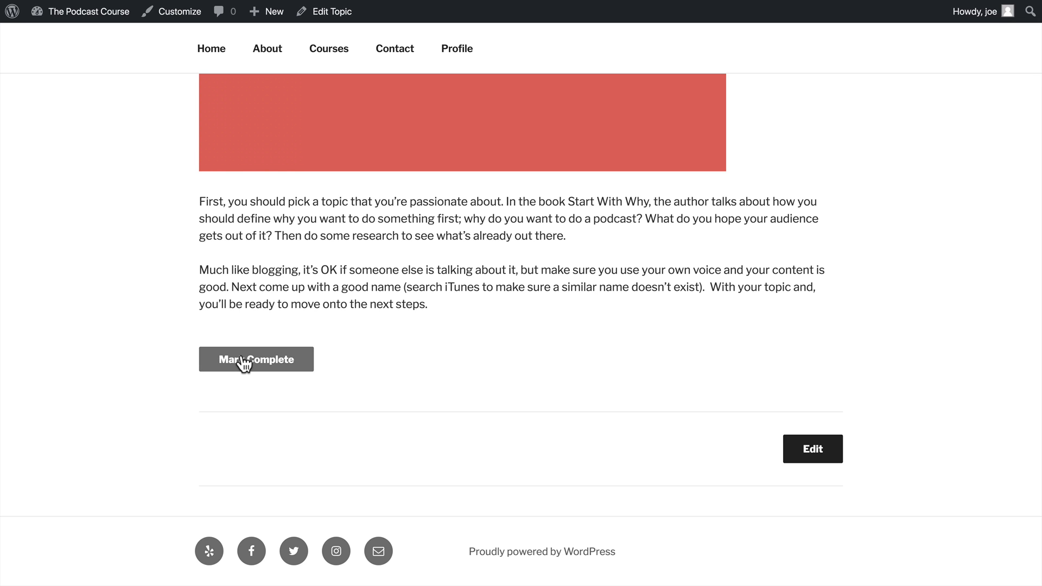
pyautogui.click(256, 360)
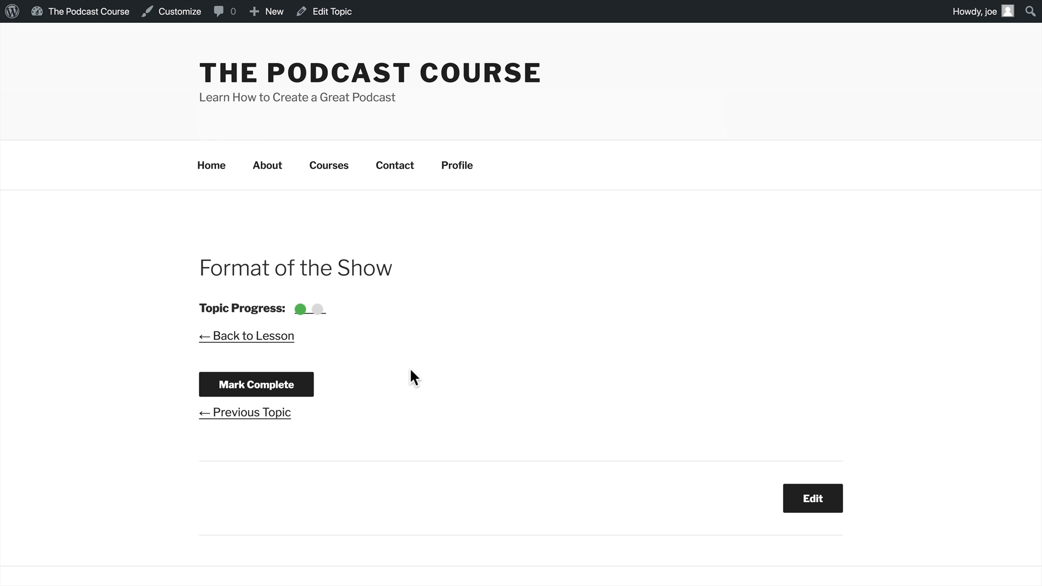
pyautogui.moveTo(310, 207)
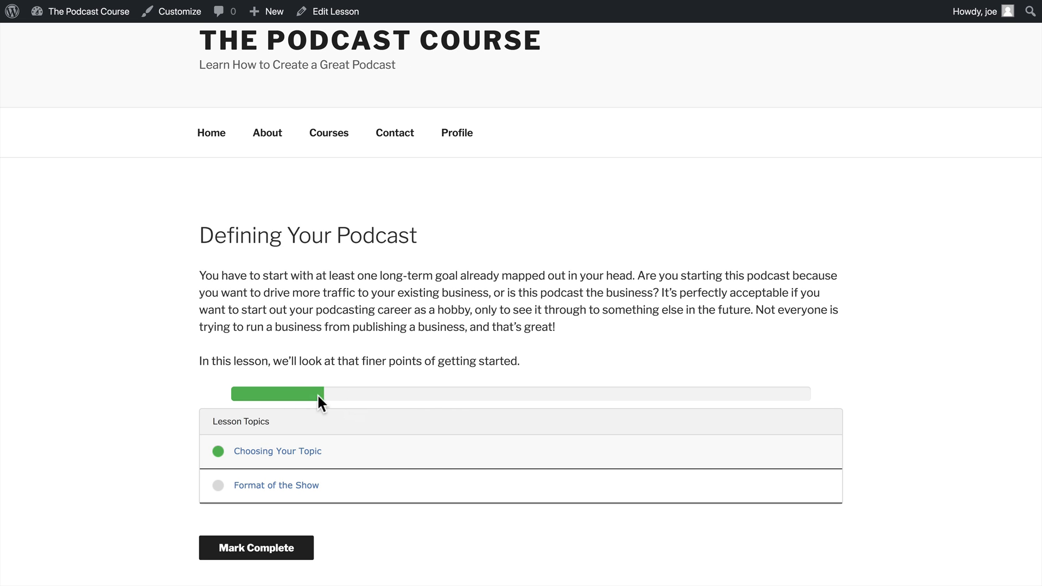
pyautogui.moveTo(350, 397)
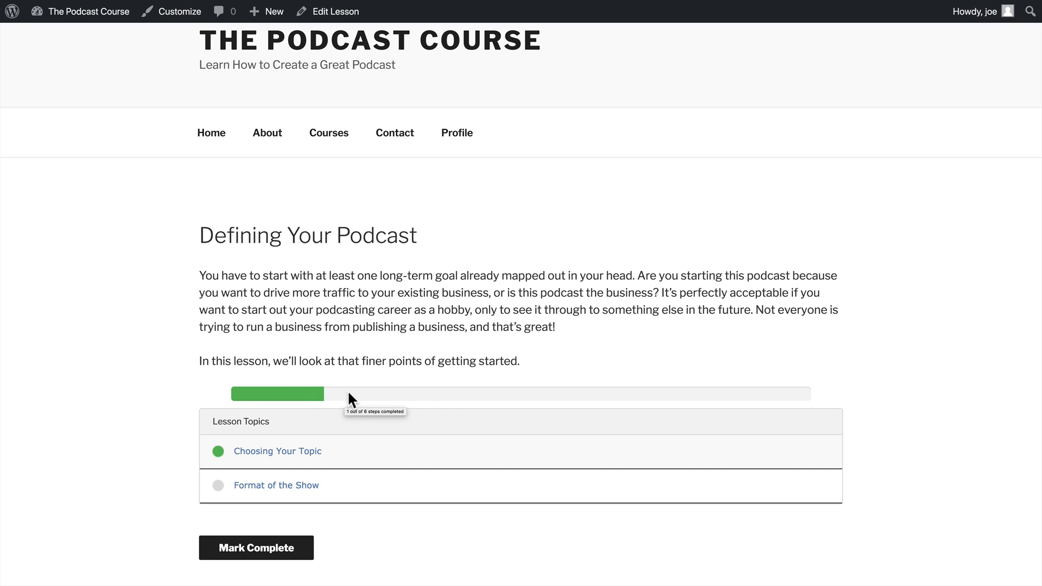